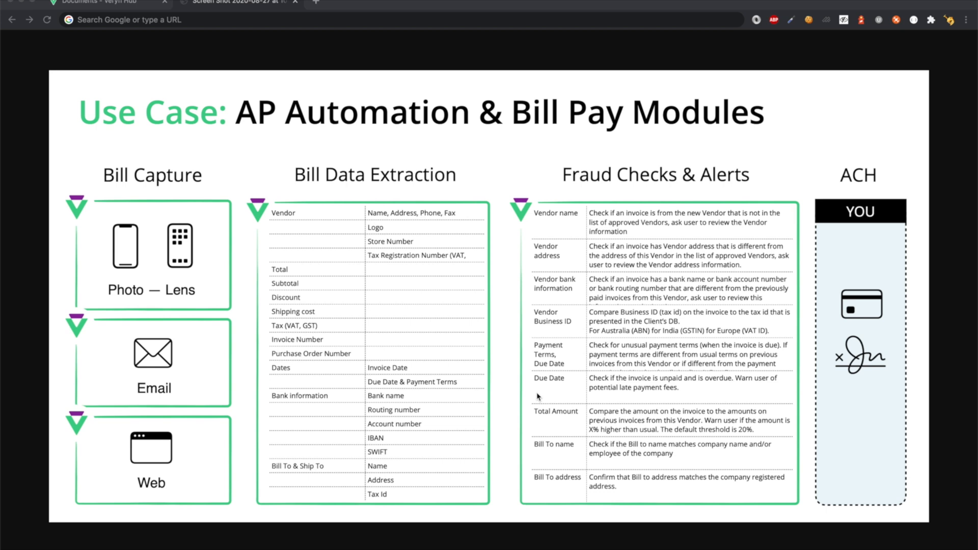
mouse_move(145, 212)
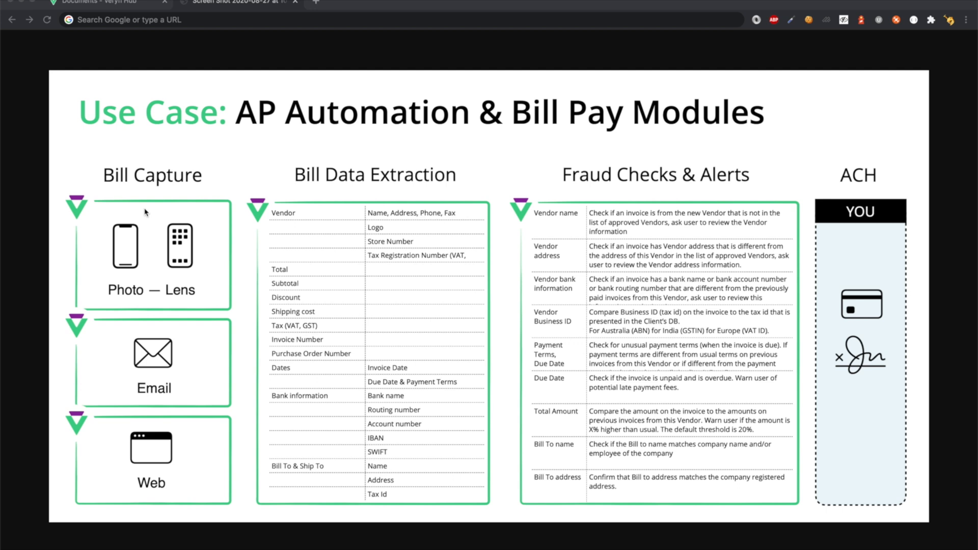
mouse_move(151, 351)
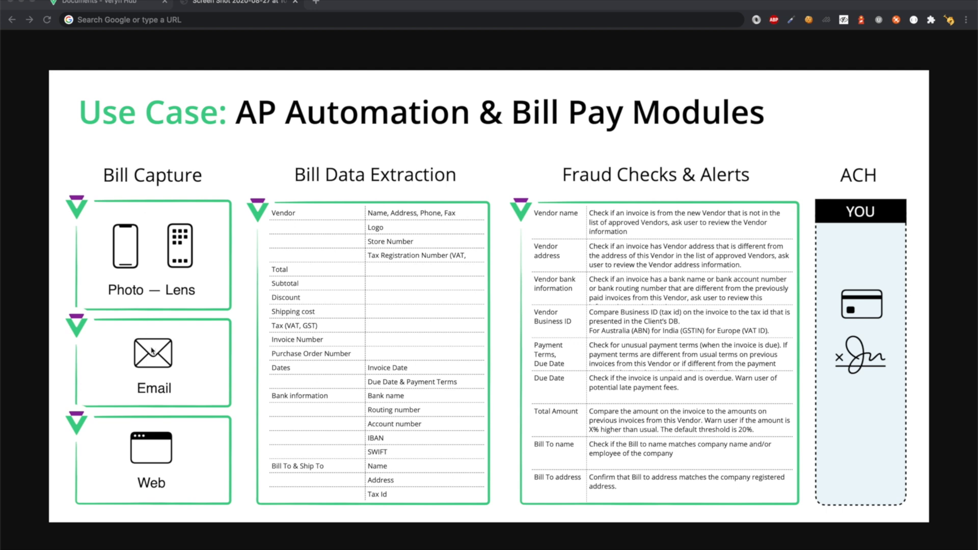
mouse_move(126, 444)
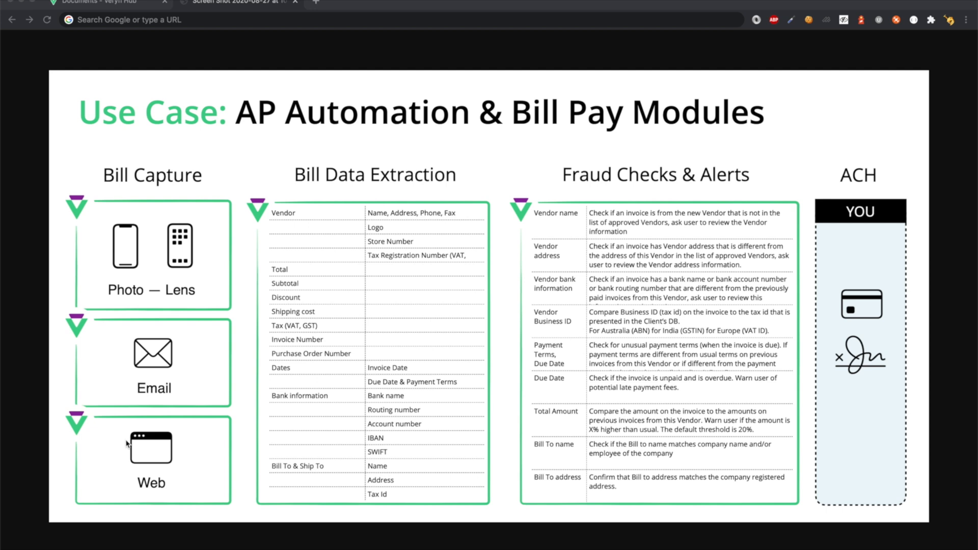
mouse_move(349, 183)
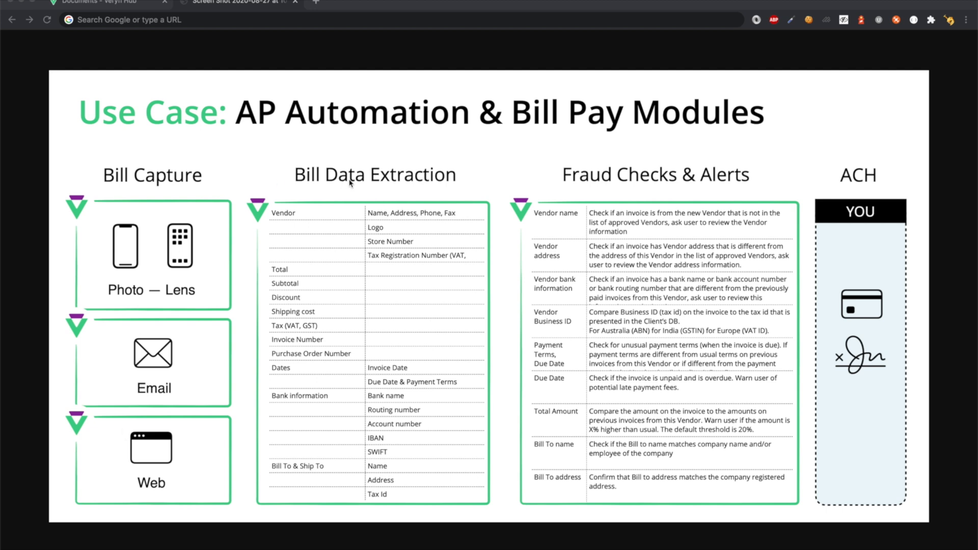
mouse_move(315, 190)
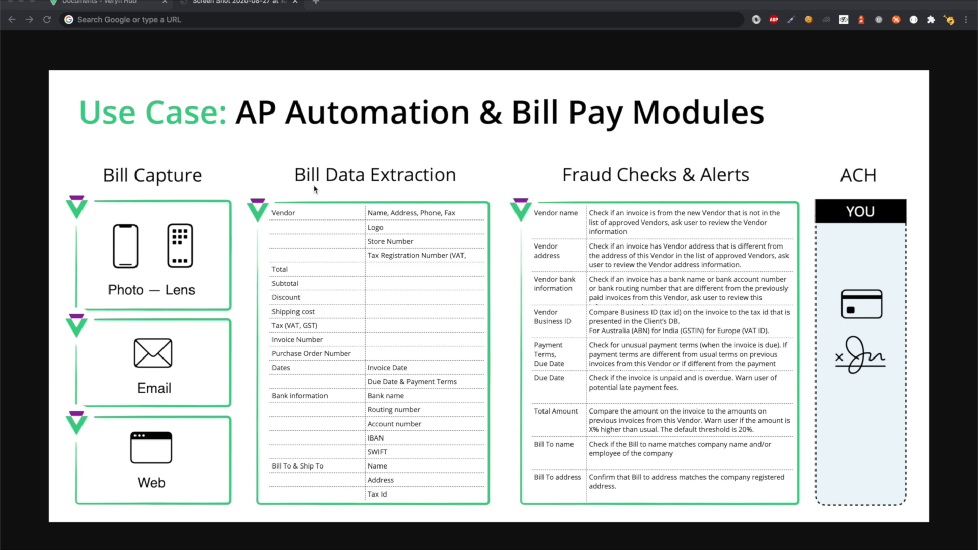
mouse_move(554, 192)
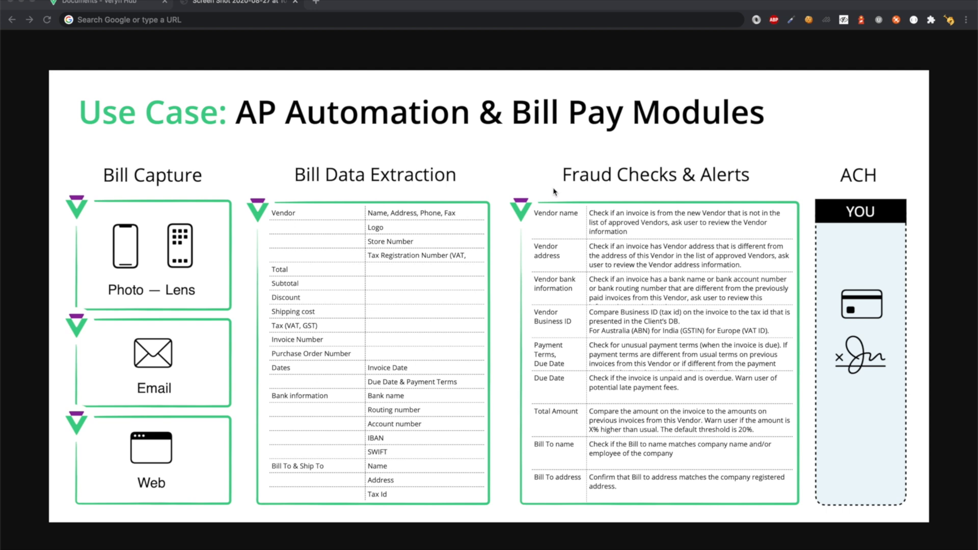
mouse_move(114, 80)
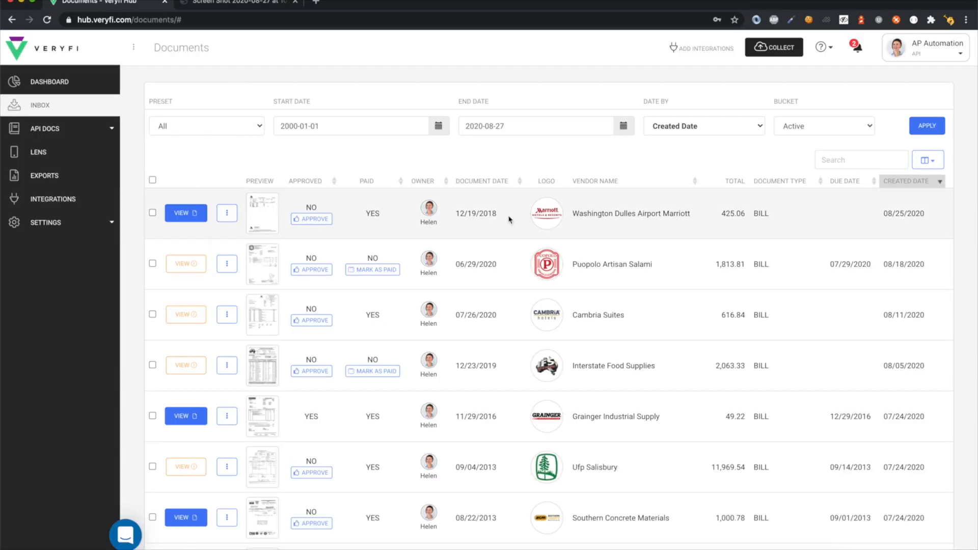
mouse_move(516, 294)
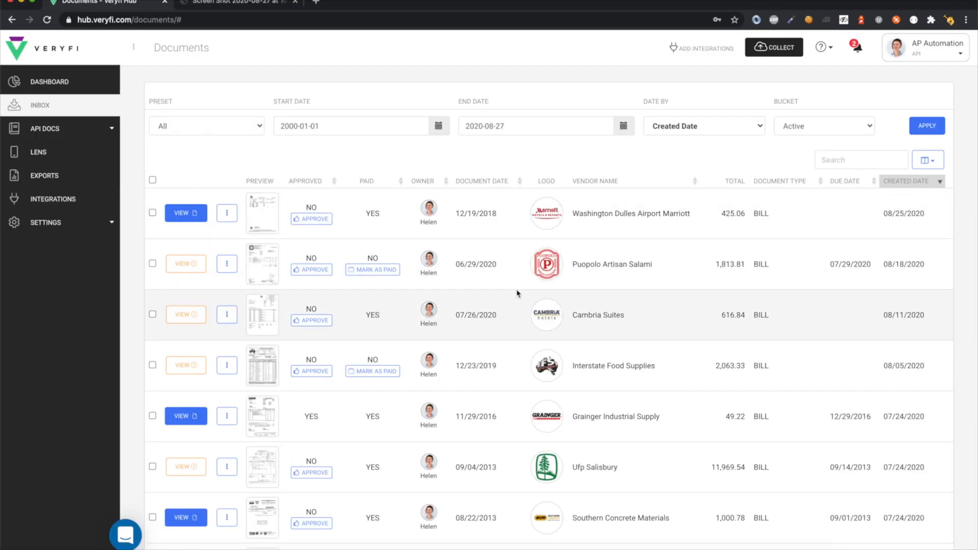
Step: Upload the two selected PDF bills, Rumpke and Hutto Ace Hardware, through Collect's drop area
scroll(down, 3)
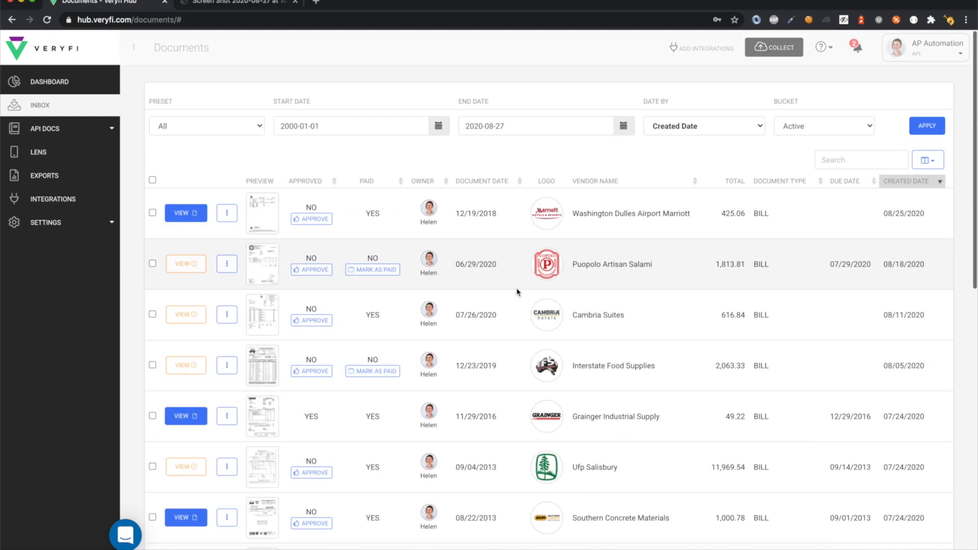
mouse_move(375, 202)
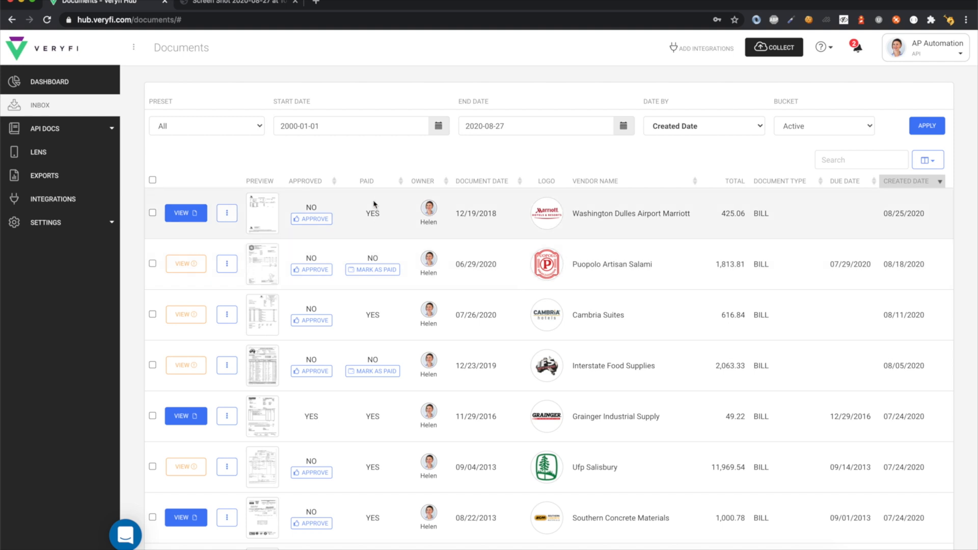
mouse_move(774, 47)
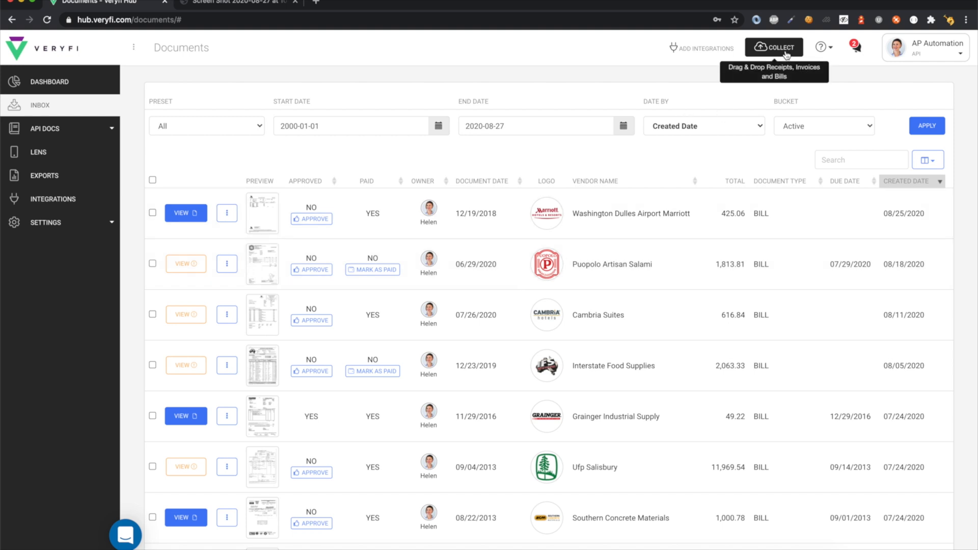
click(774, 48)
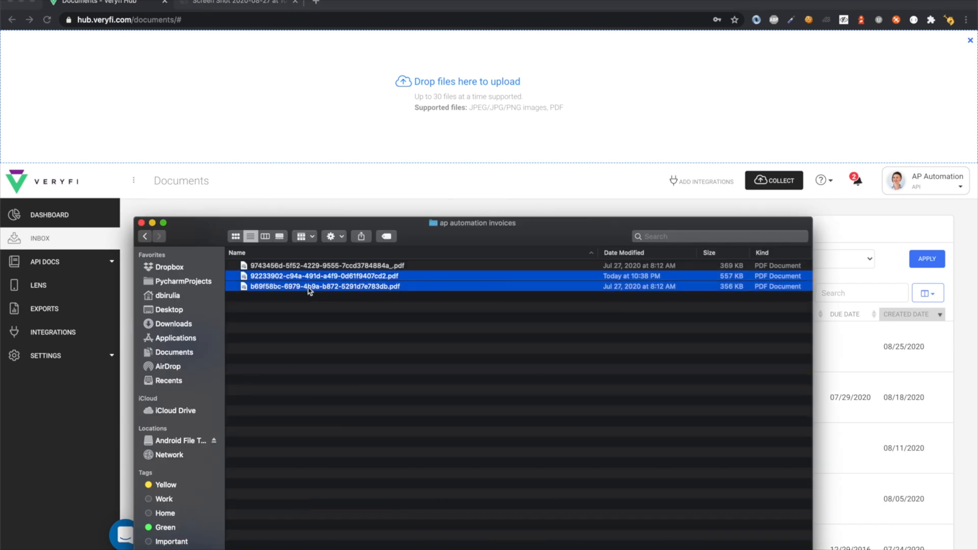
drag(325, 281, 311, 92)
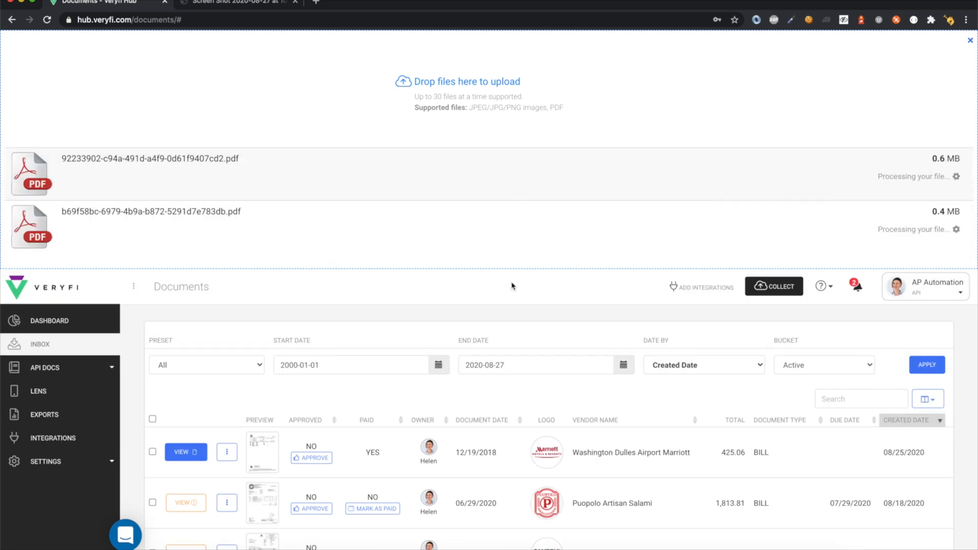
mouse_move(517, 291)
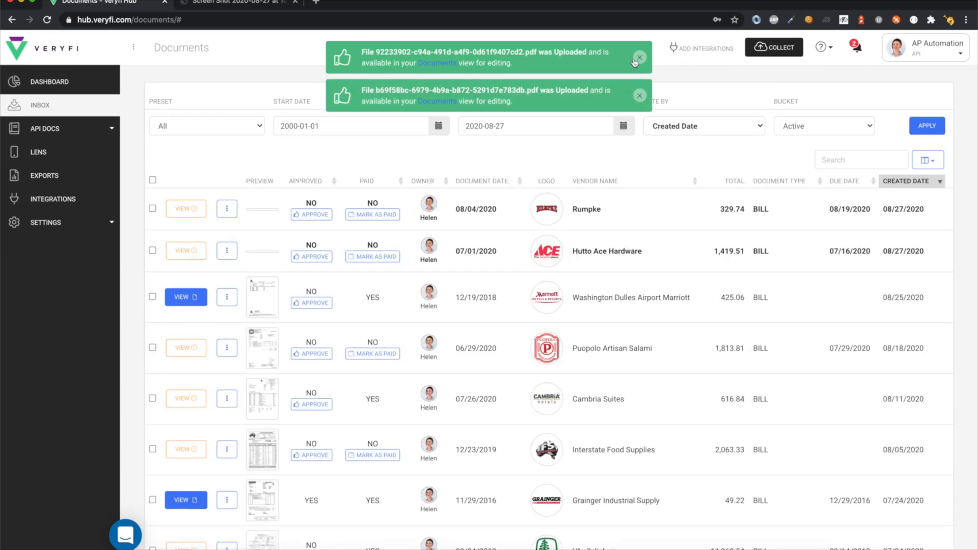
Step: Dismiss the green upload notifications and open the Hutto Ace Hardware bill
click(634, 61)
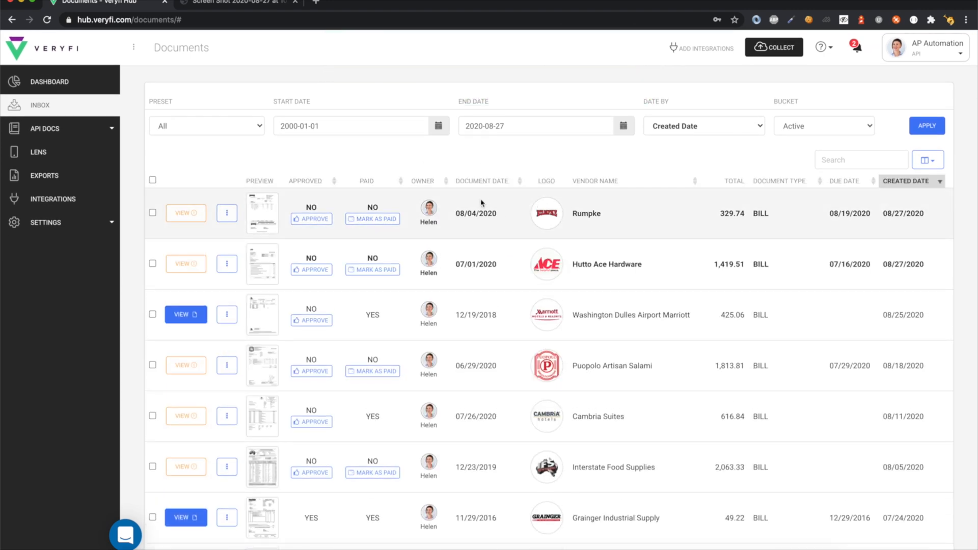
mouse_move(289, 263)
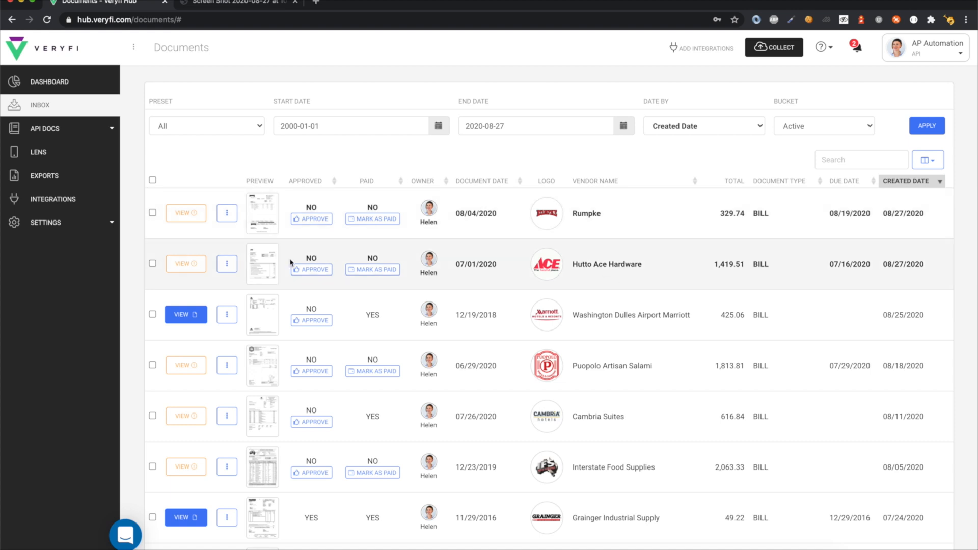
click(186, 264)
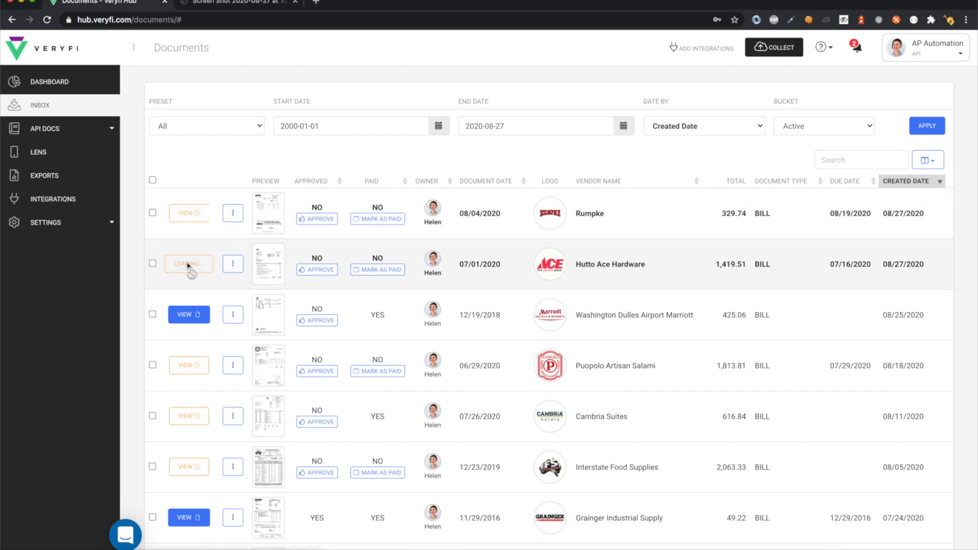
Step: View the Hutto Ace Hardware bill's $1,419.51 invoice, extracted fields and overdue warnings
click(188, 264)
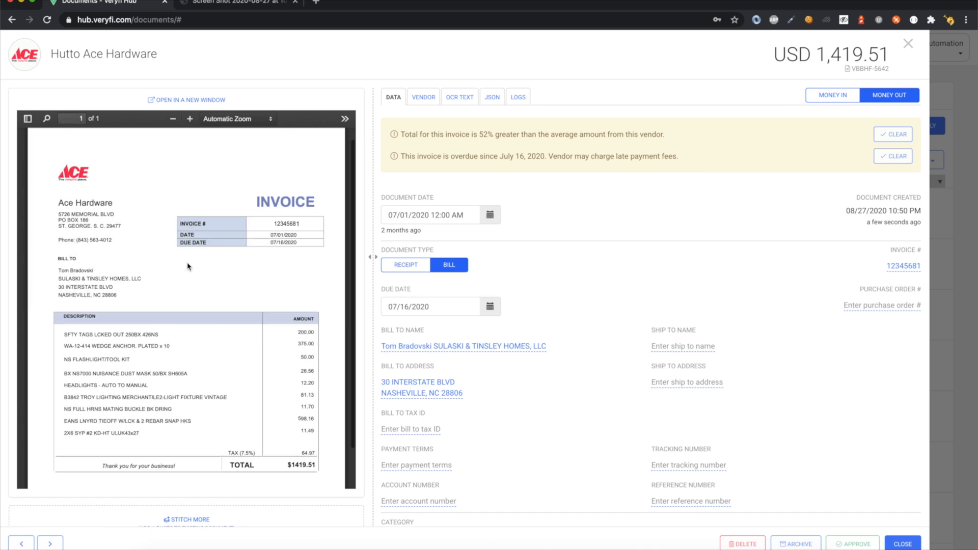
mouse_move(424, 129)
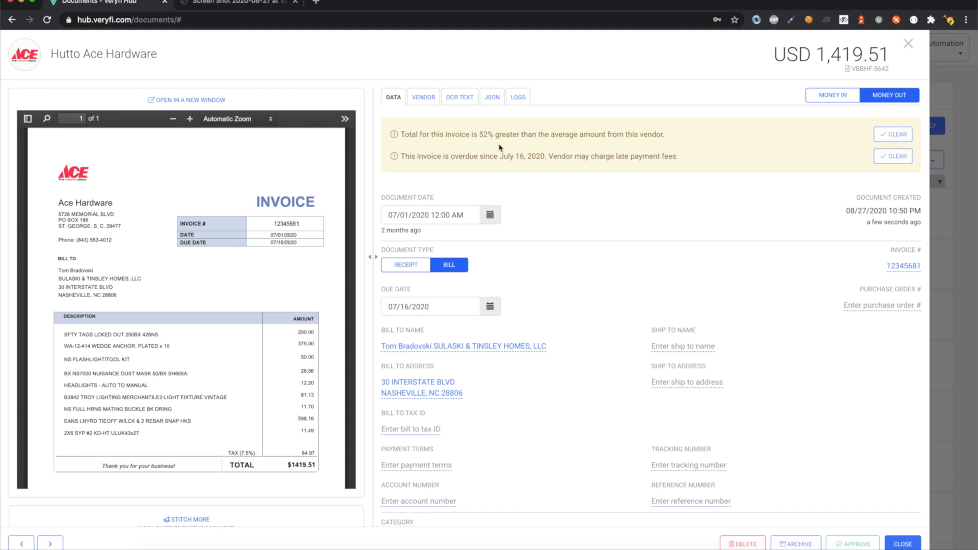
mouse_move(616, 134)
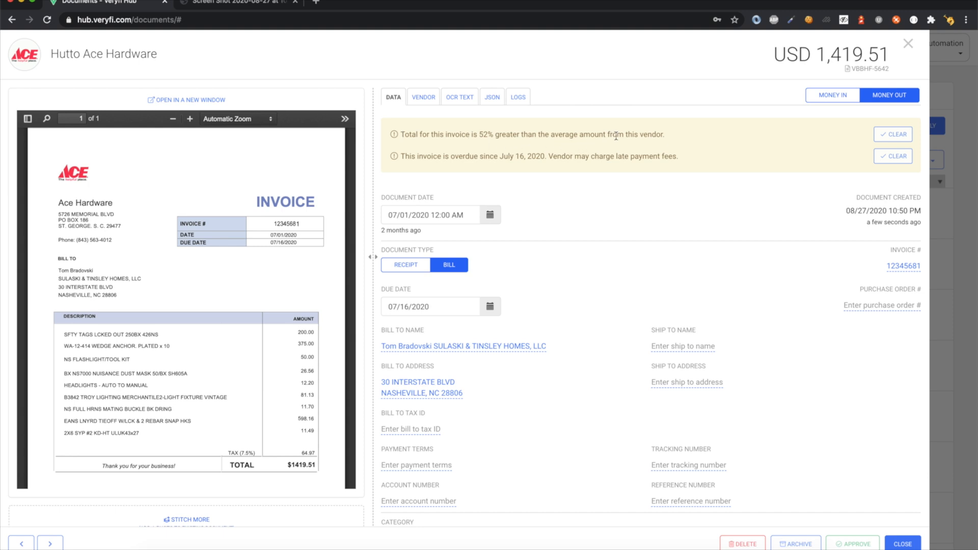
mouse_move(677, 138)
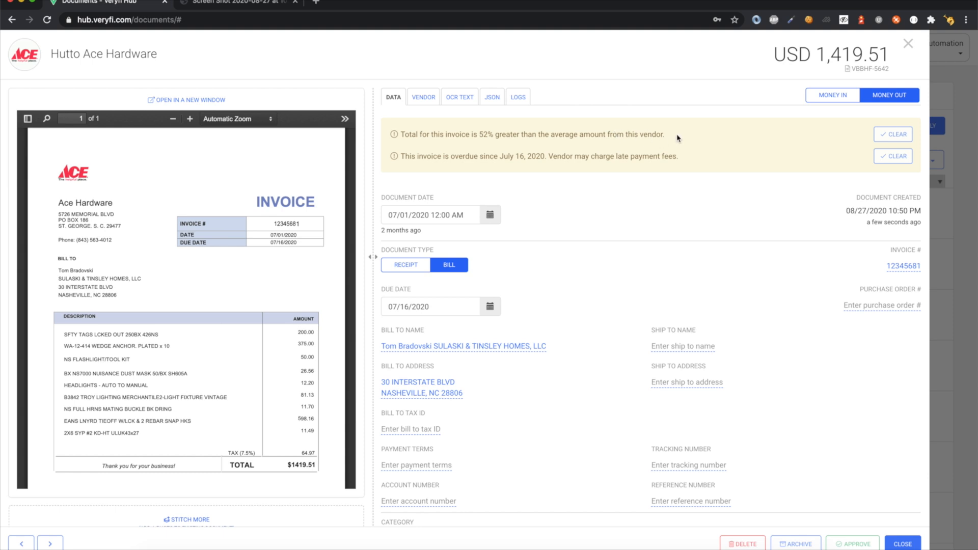
mouse_move(434, 156)
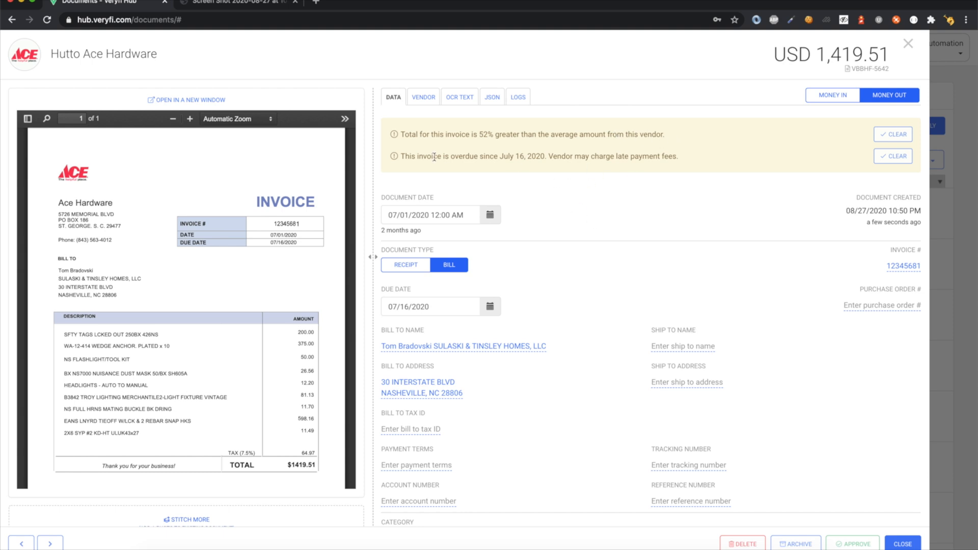
mouse_move(559, 220)
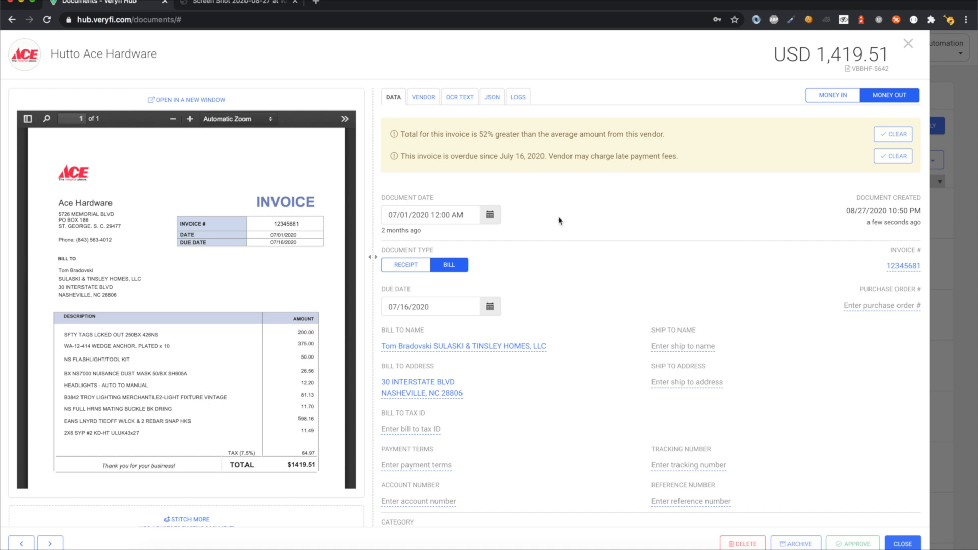
mouse_move(568, 198)
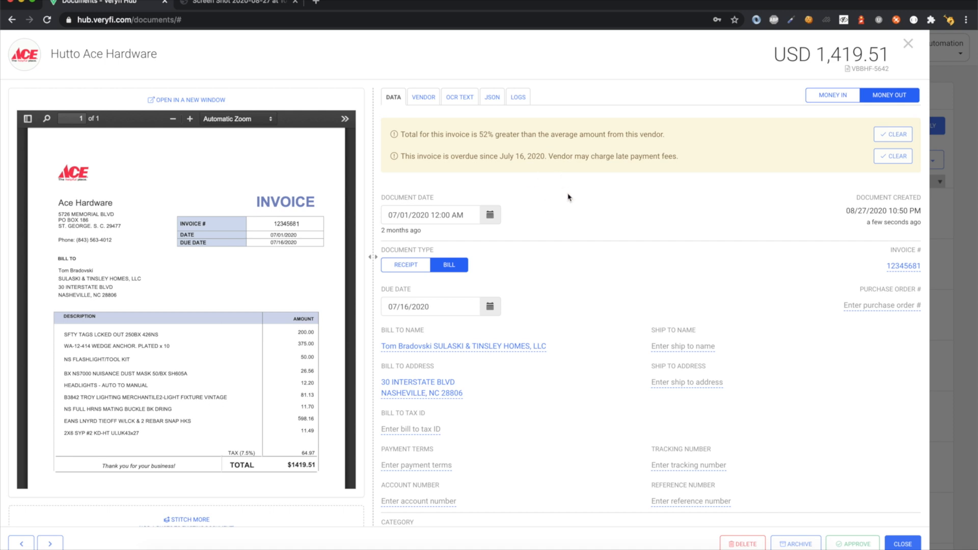
scroll(down, 3)
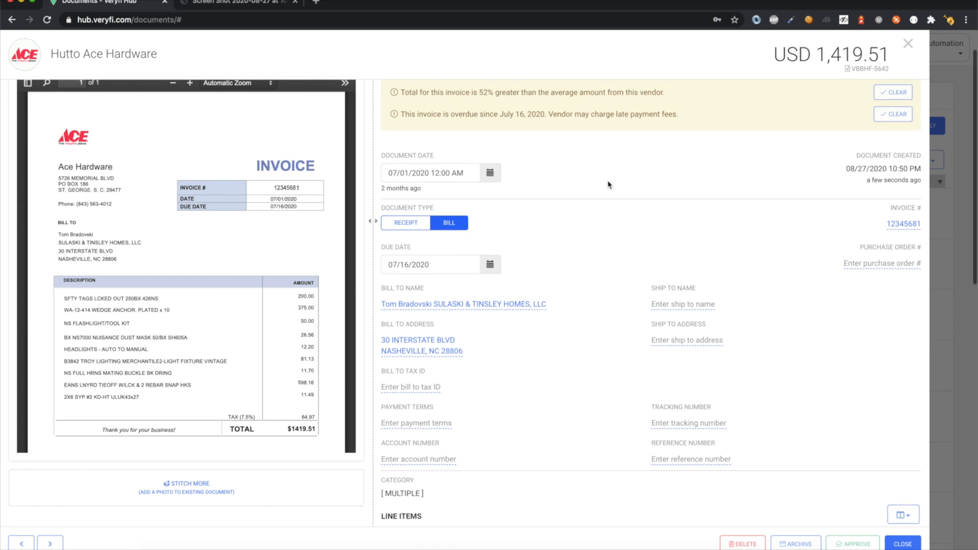
scroll(up, 3)
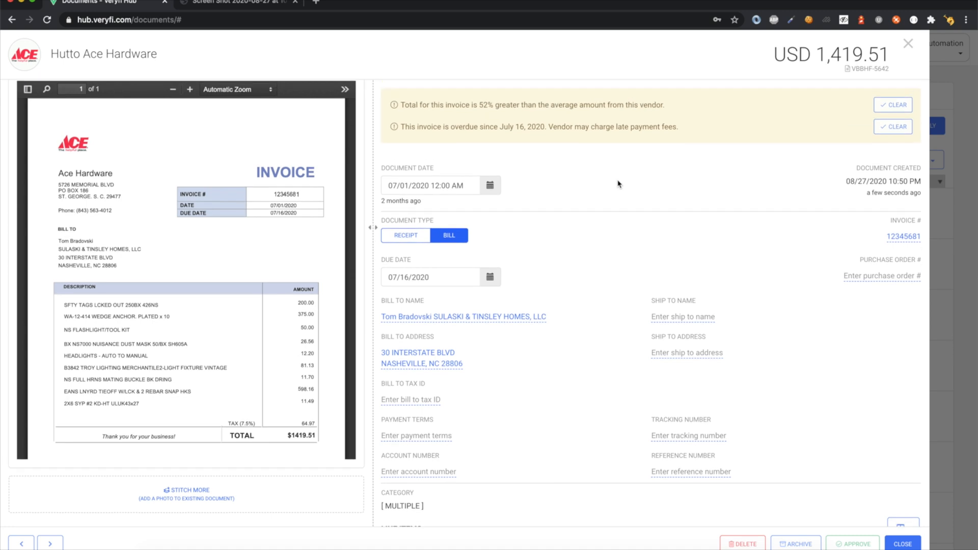
scroll(down, 3)
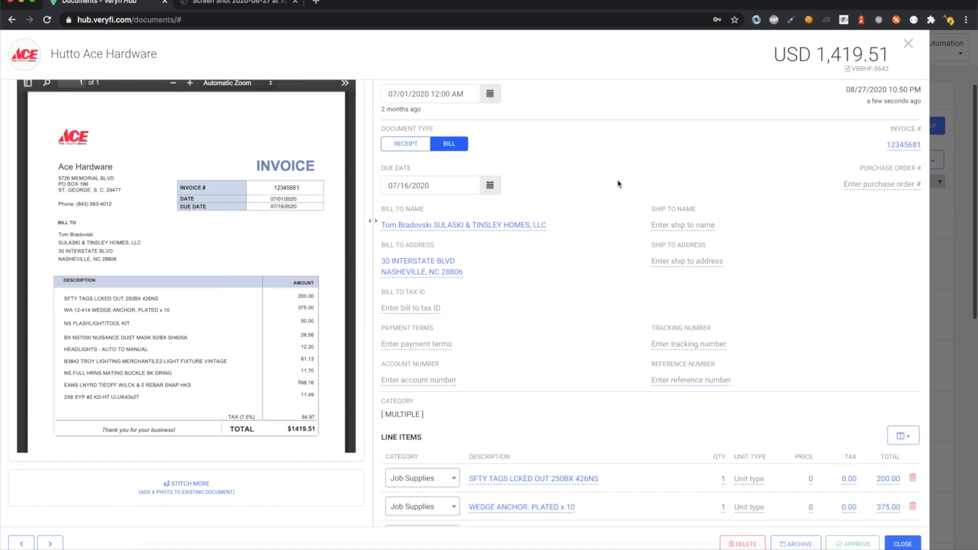
scroll(down, 3)
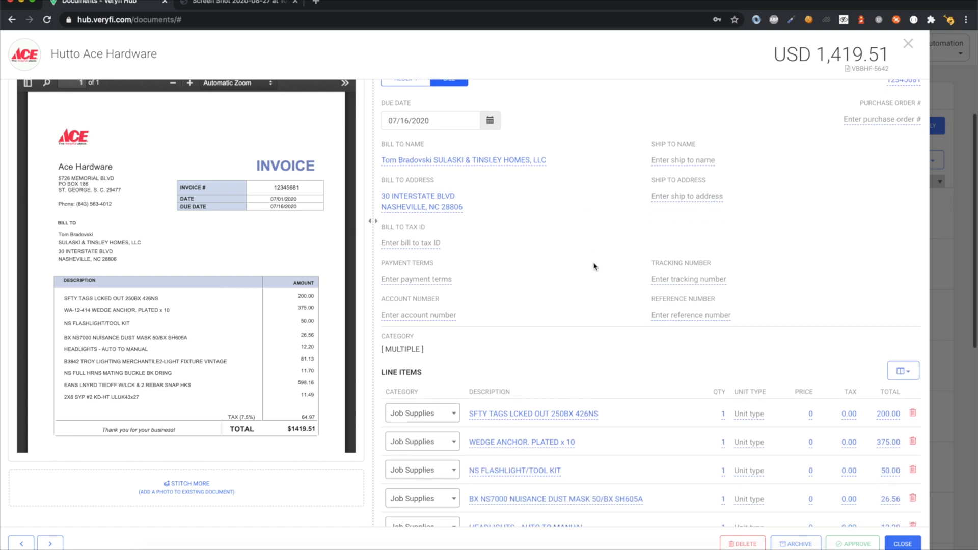
scroll(down, 3)
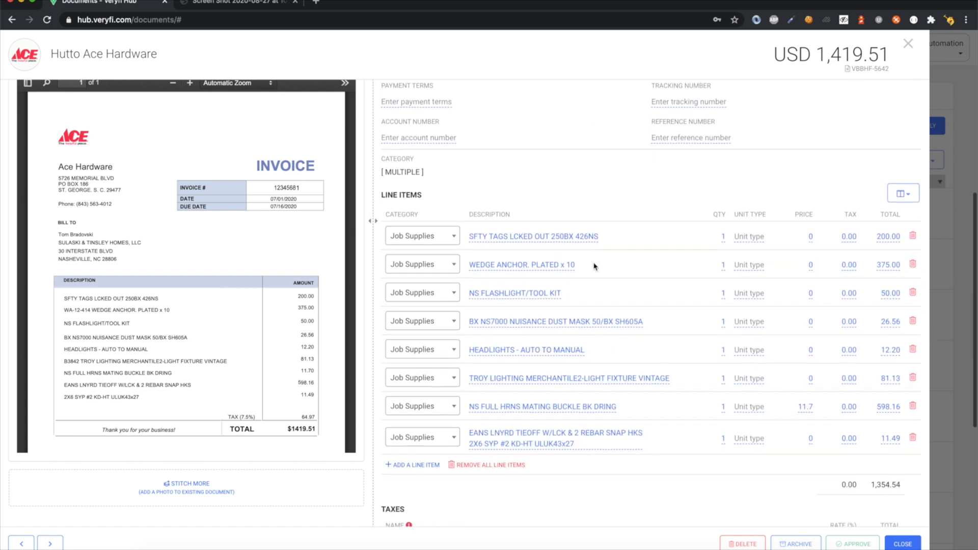
scroll(down, 3)
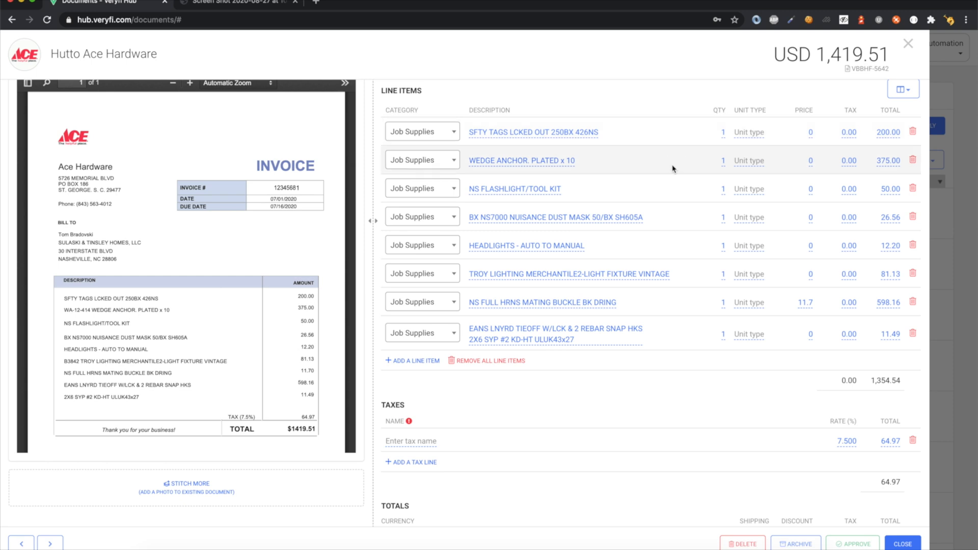
scroll(down, 3)
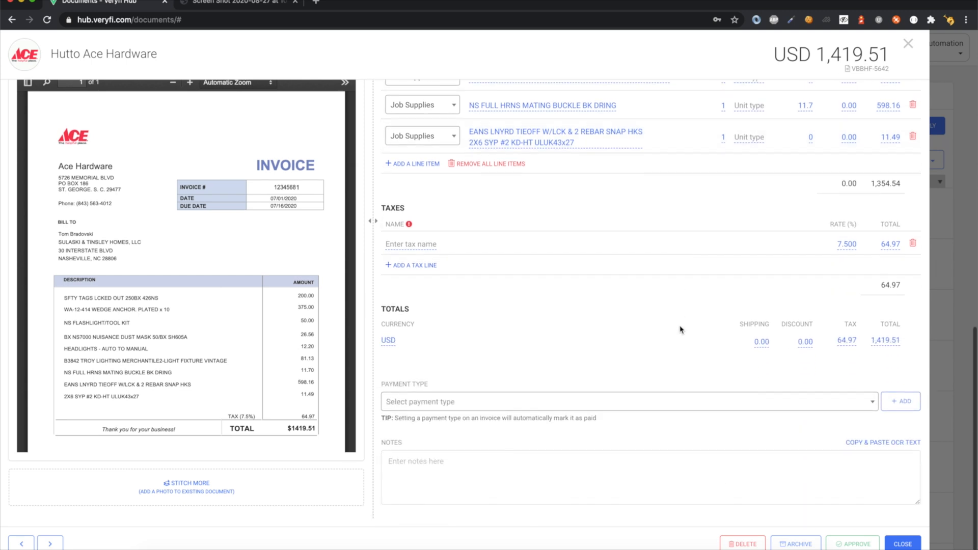
scroll(up, 3)
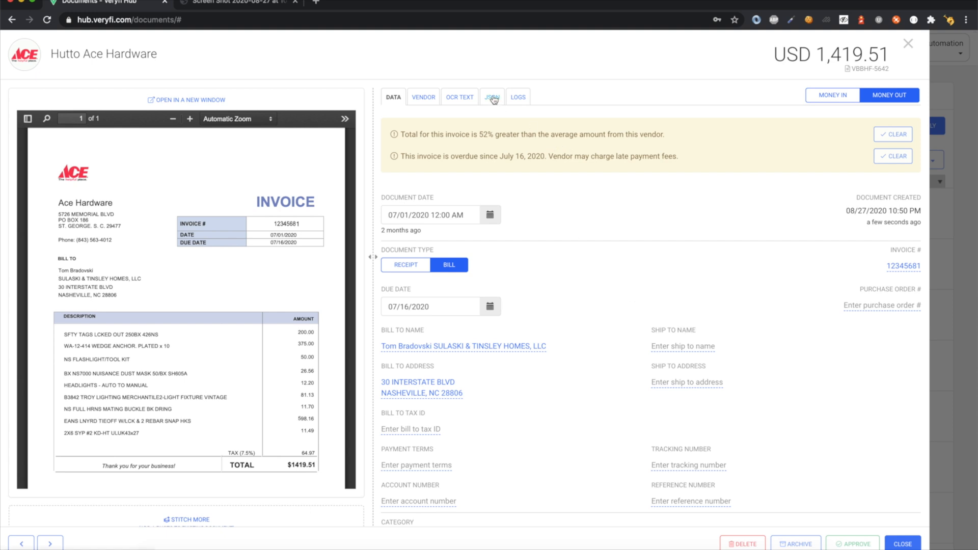
Step: Review the Hutto Ace Hardware bill's JSON output and line items, then close the bill
click(492, 96)
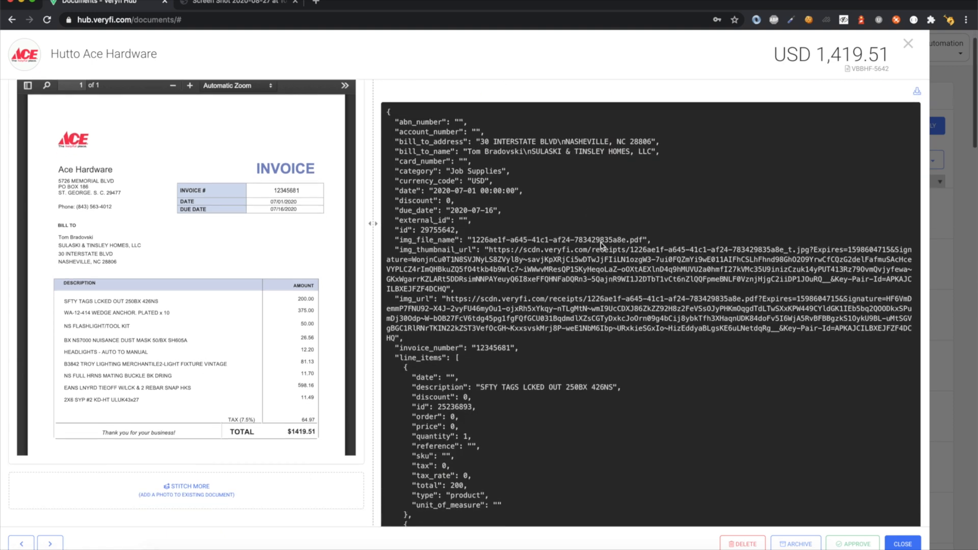
scroll(down, 3)
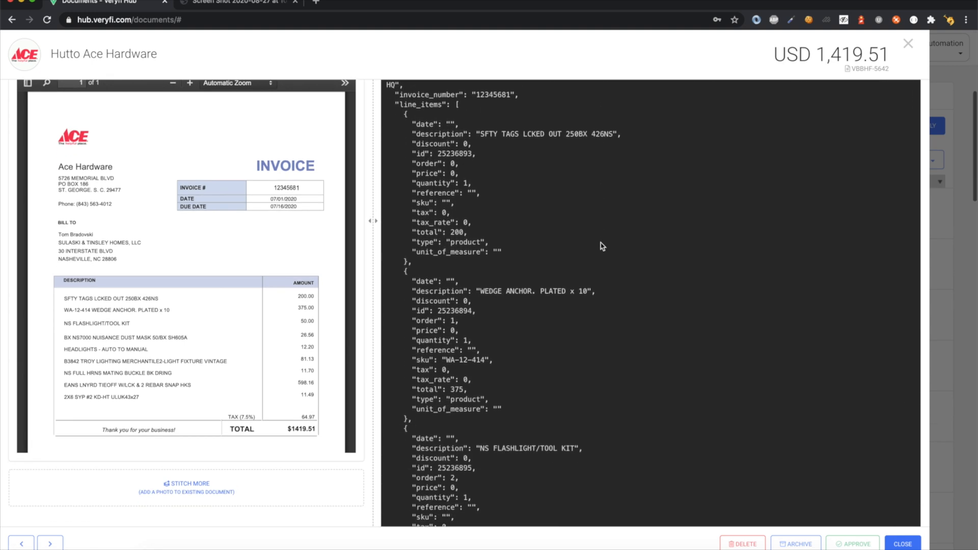
scroll(down, 3)
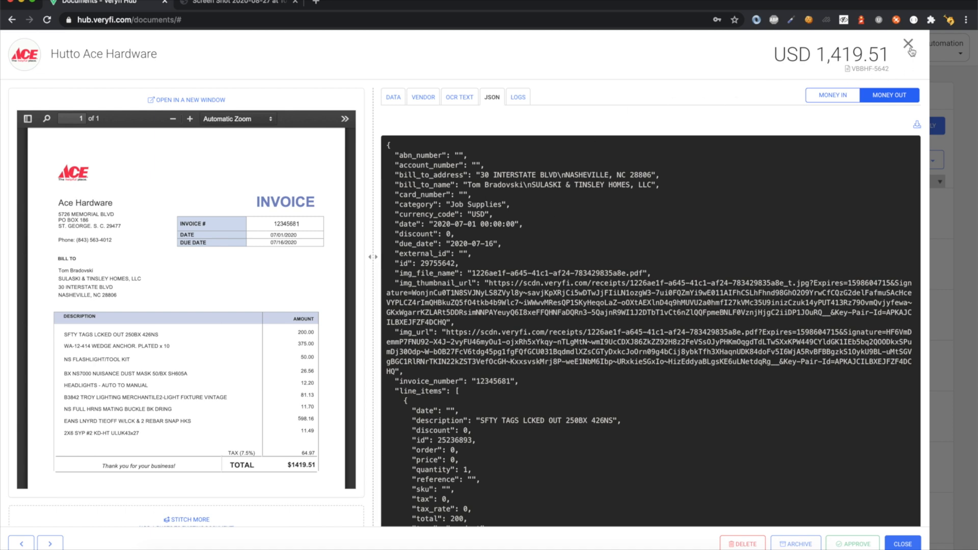
click(908, 44)
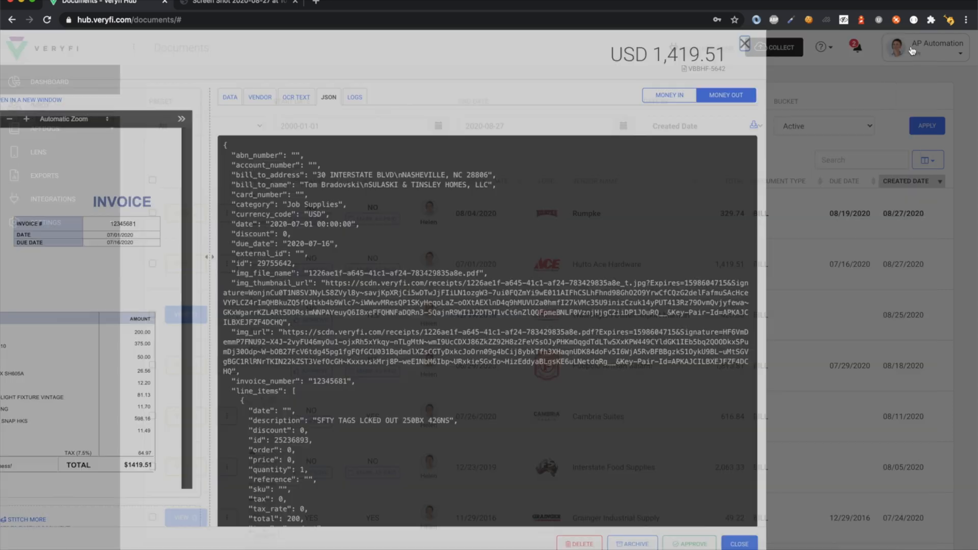
Step: Open the Rumpke bill and review its six line items, $23.47 tax and $329.74 total
click(739, 544)
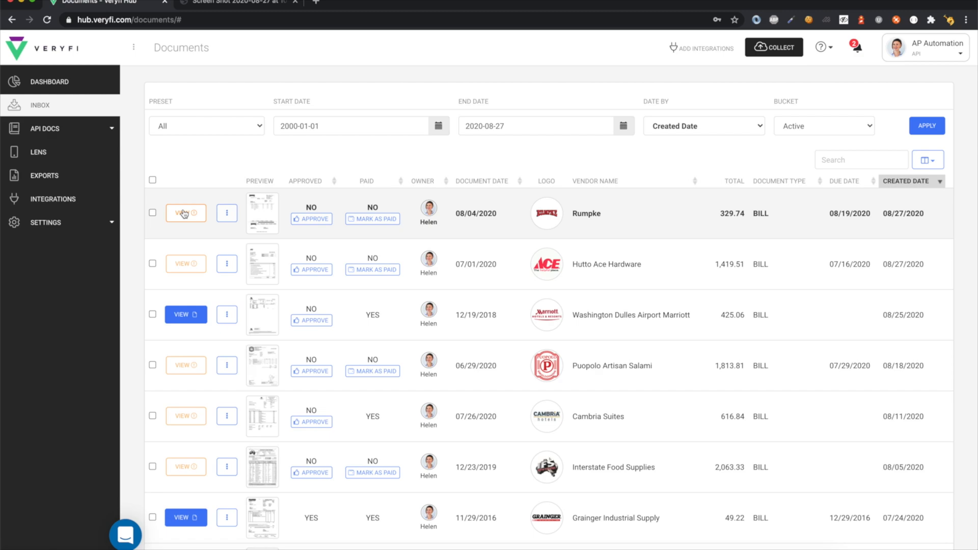
click(182, 214)
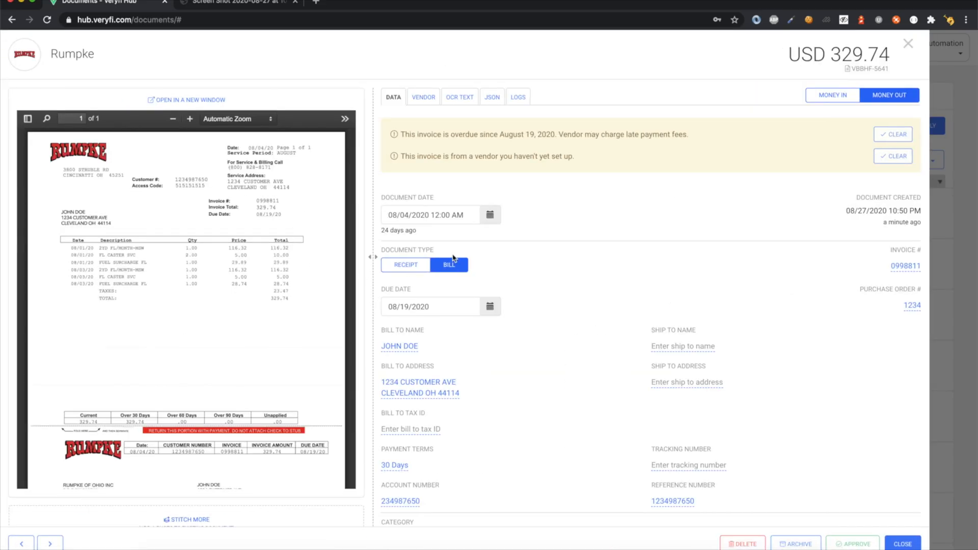
scroll(down, 3)
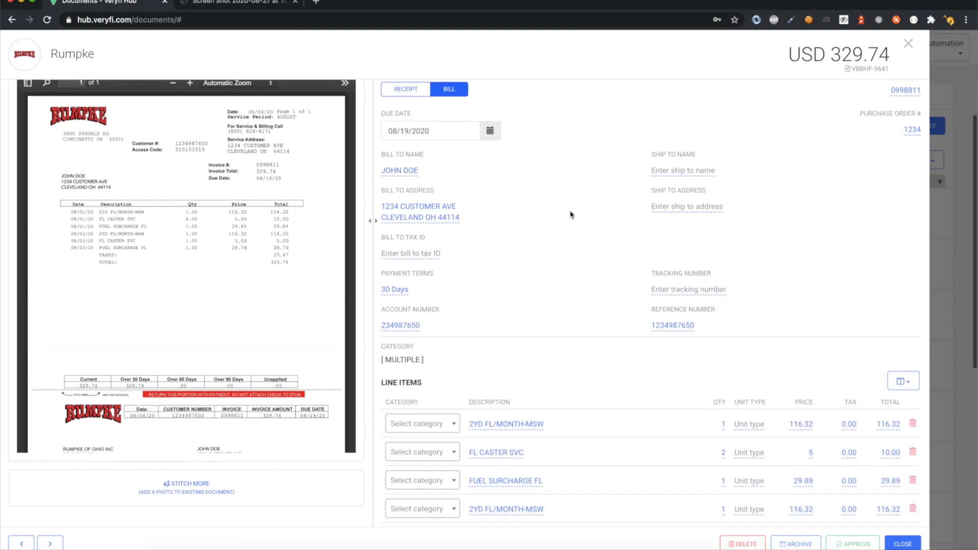
scroll(down, 3)
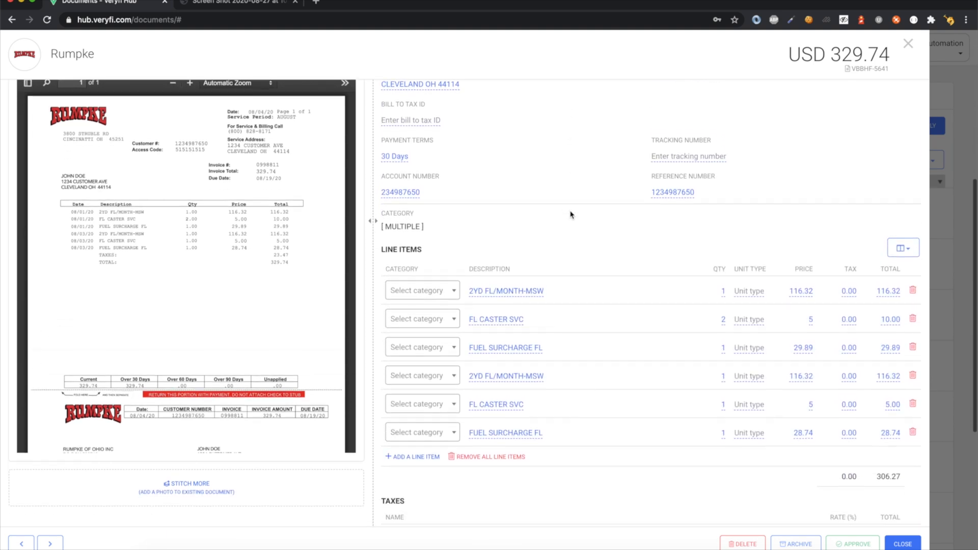
scroll(down, 3)
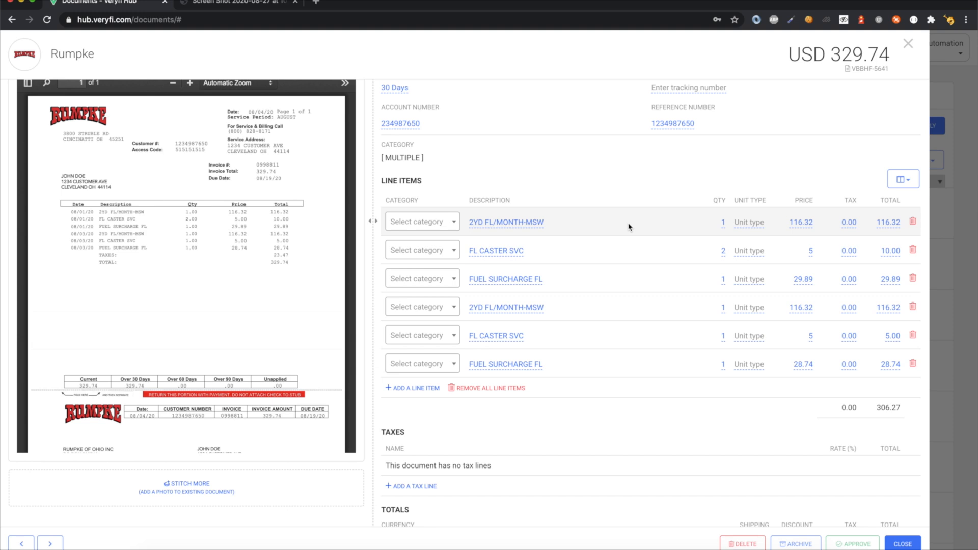
mouse_move(762, 232)
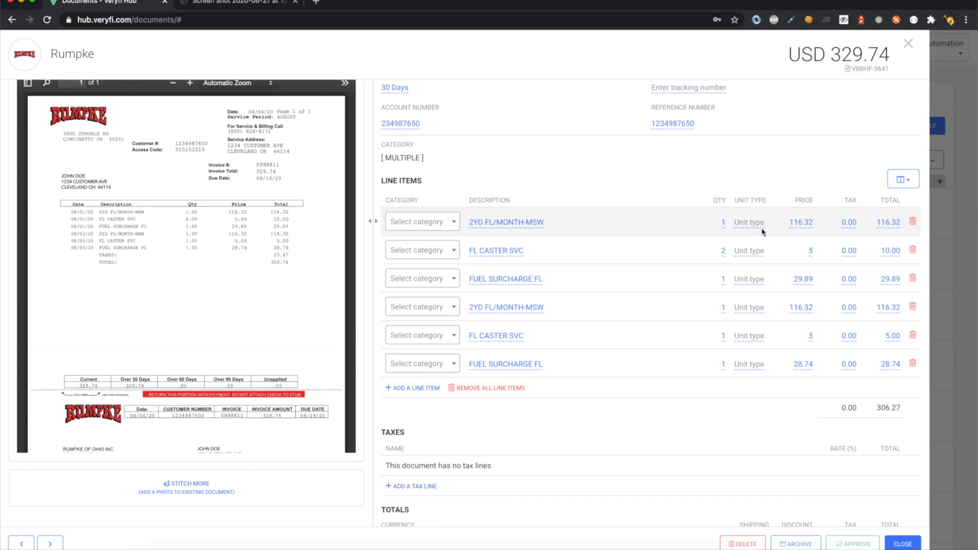
scroll(down, 3)
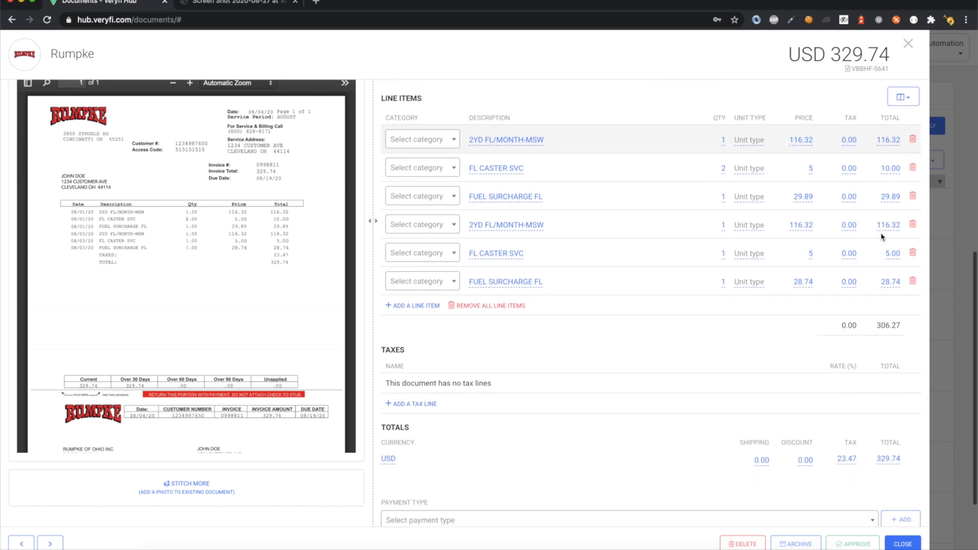
scroll(down, 3)
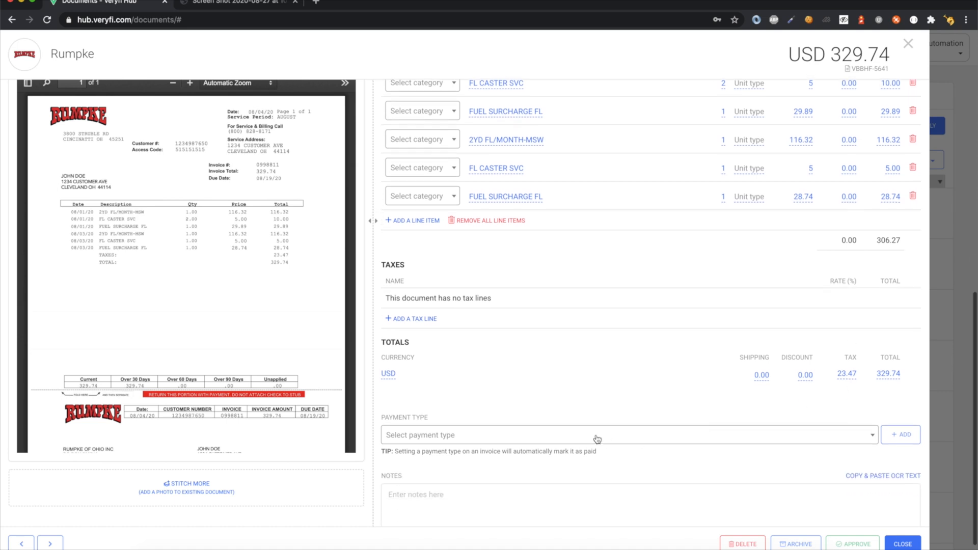
mouse_move(519, 362)
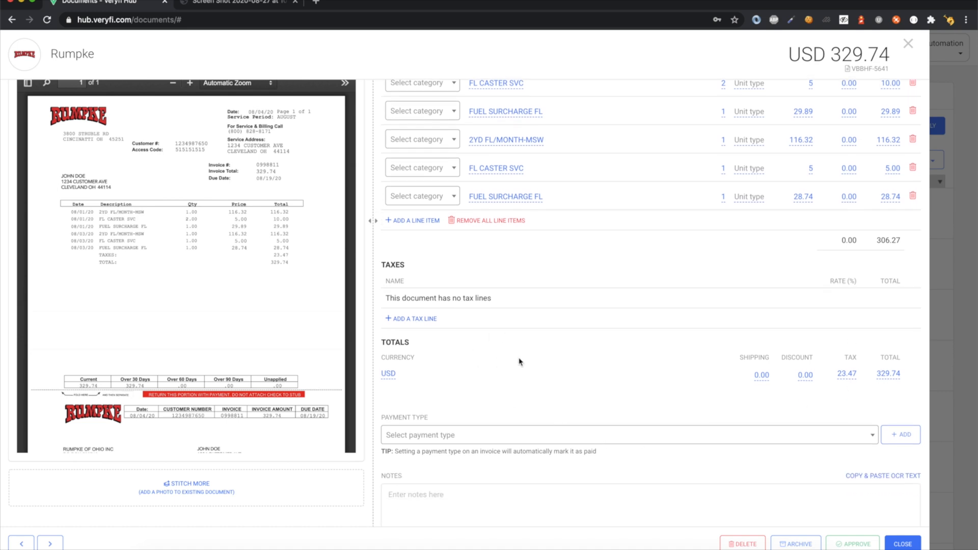
scroll(up, 3)
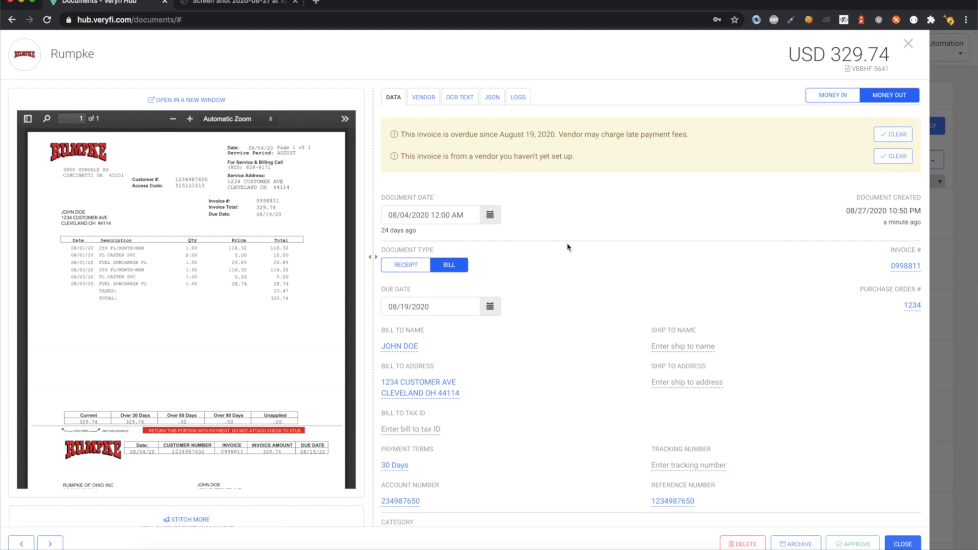
mouse_move(415, 146)
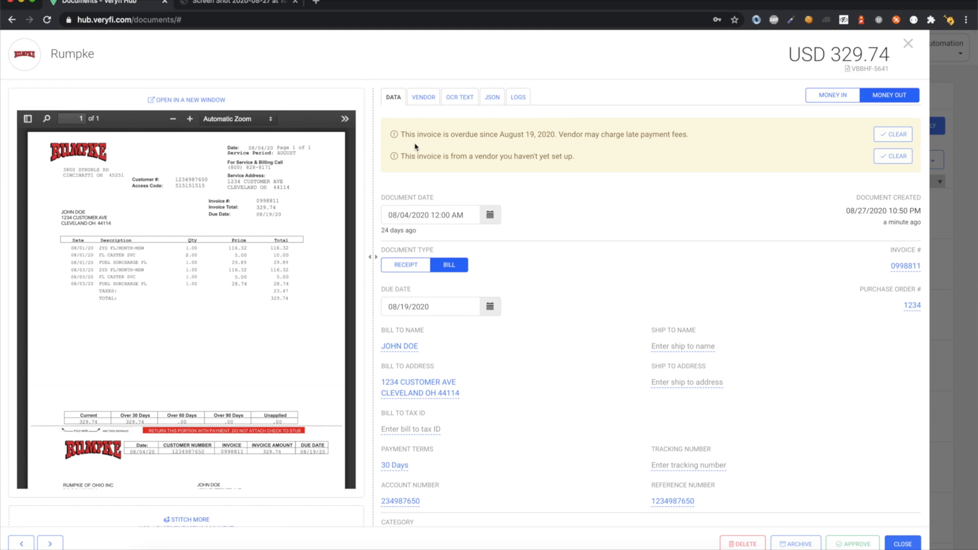
mouse_move(504, 150)
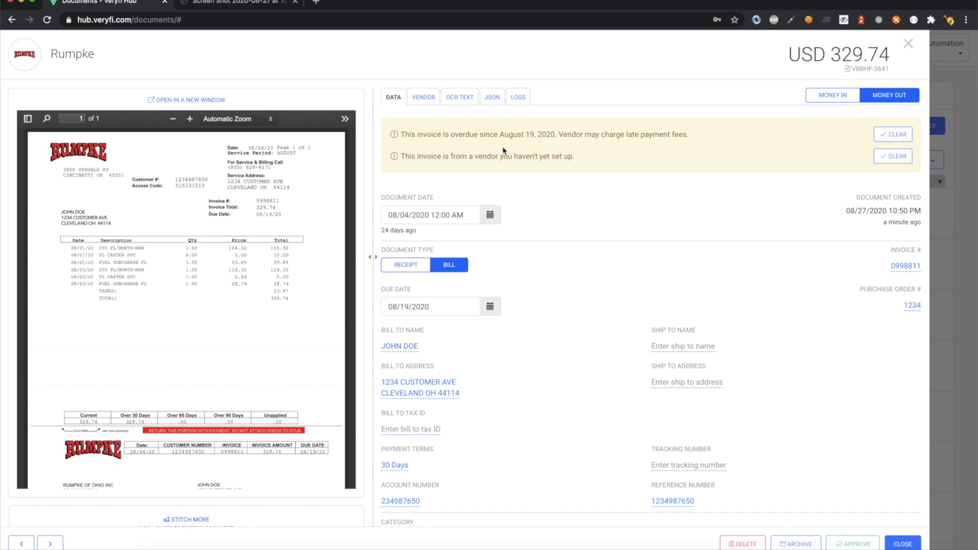
mouse_move(397, 164)
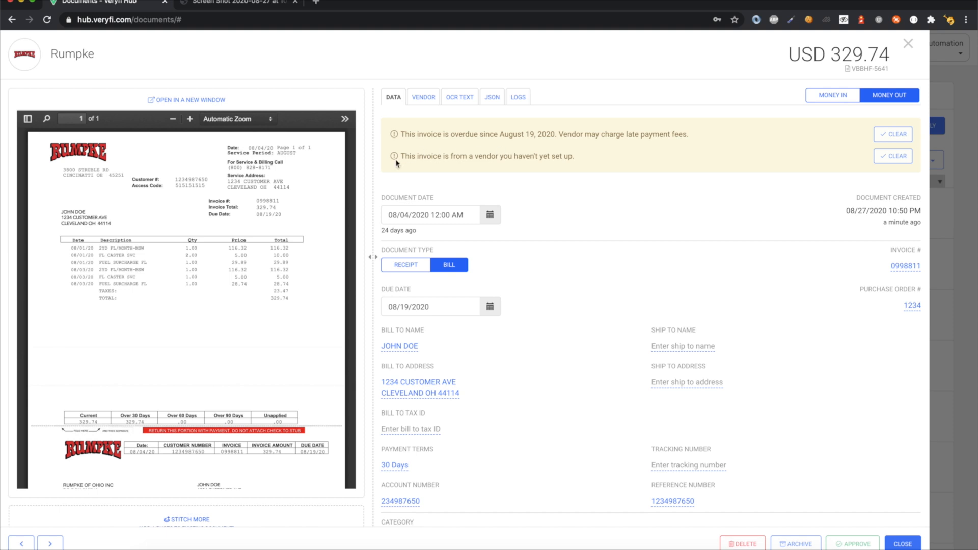
mouse_move(492, 166)
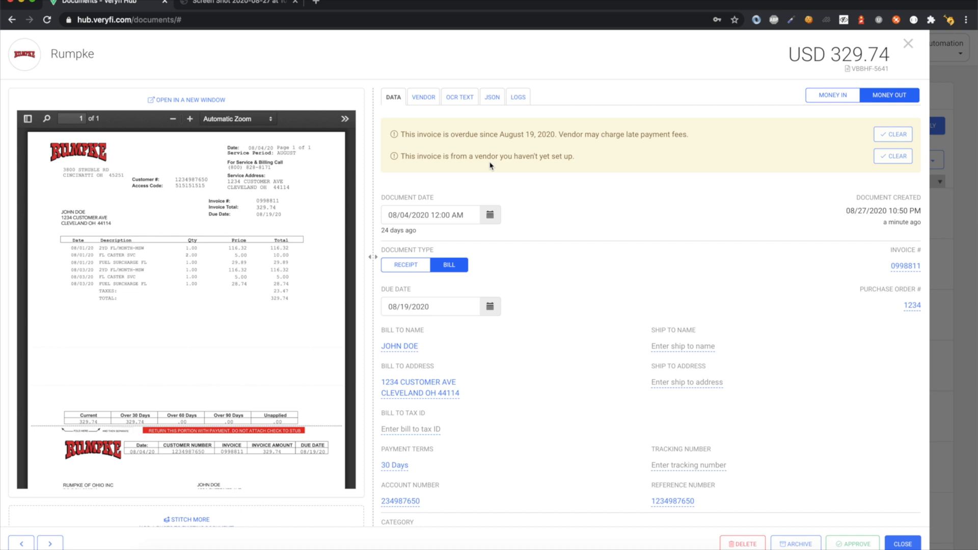
mouse_move(556, 172)
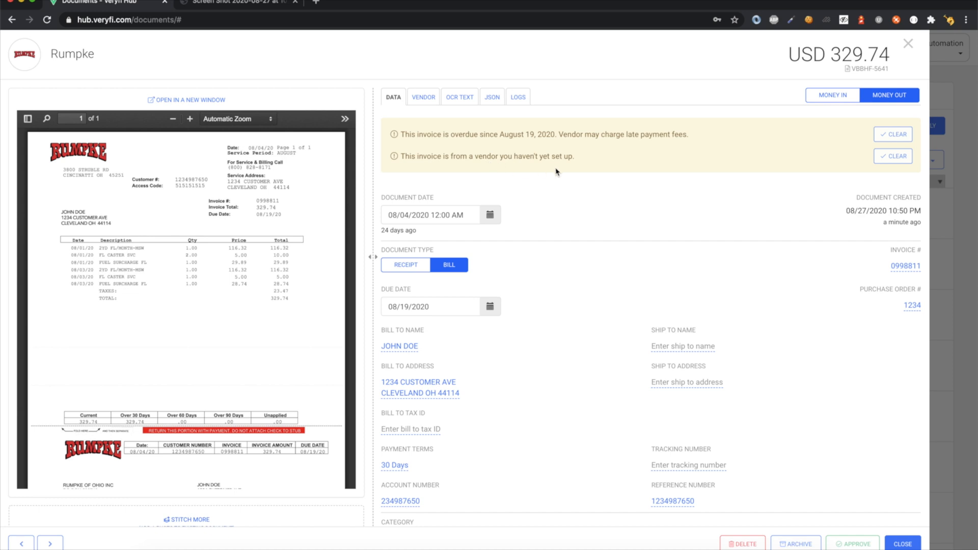
mouse_move(306, 208)
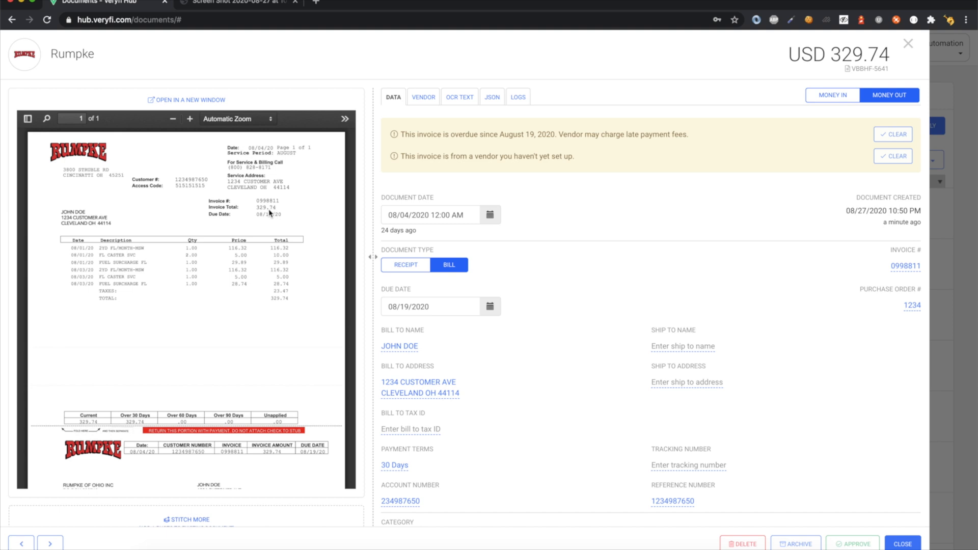
mouse_move(128, 187)
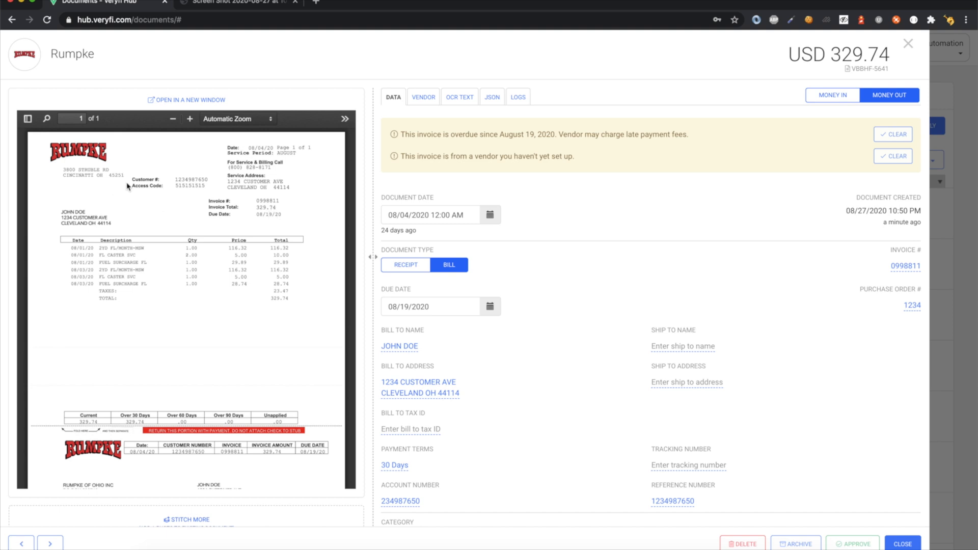
mouse_move(176, 203)
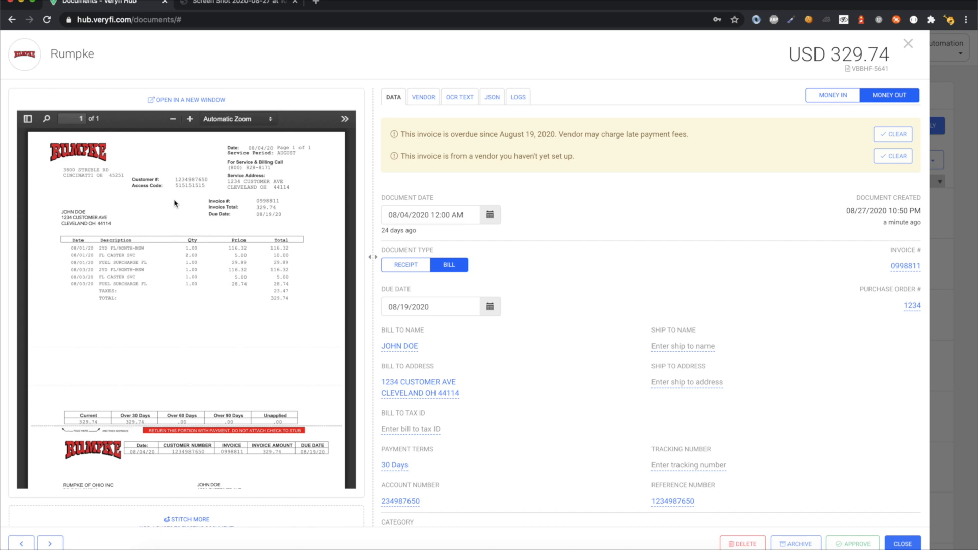
mouse_move(199, 217)
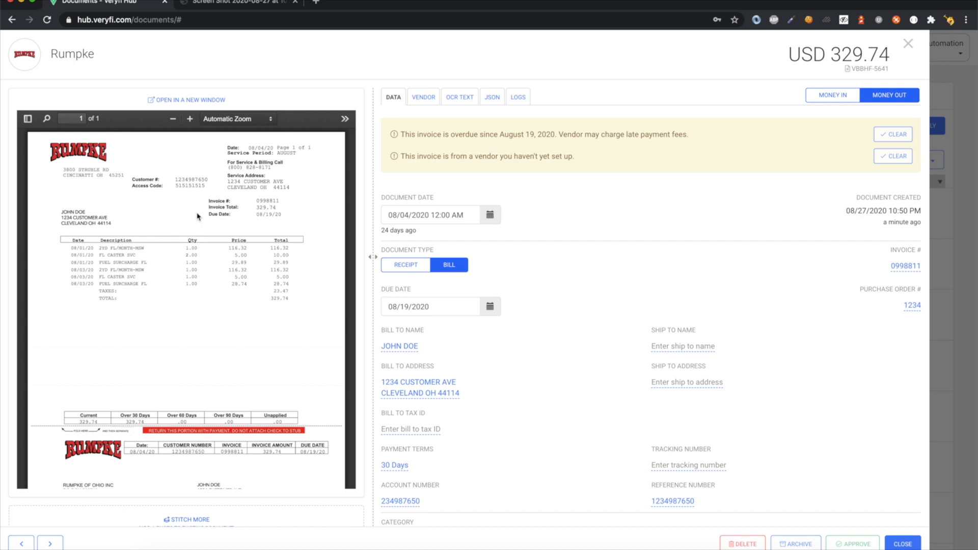
mouse_move(137, 188)
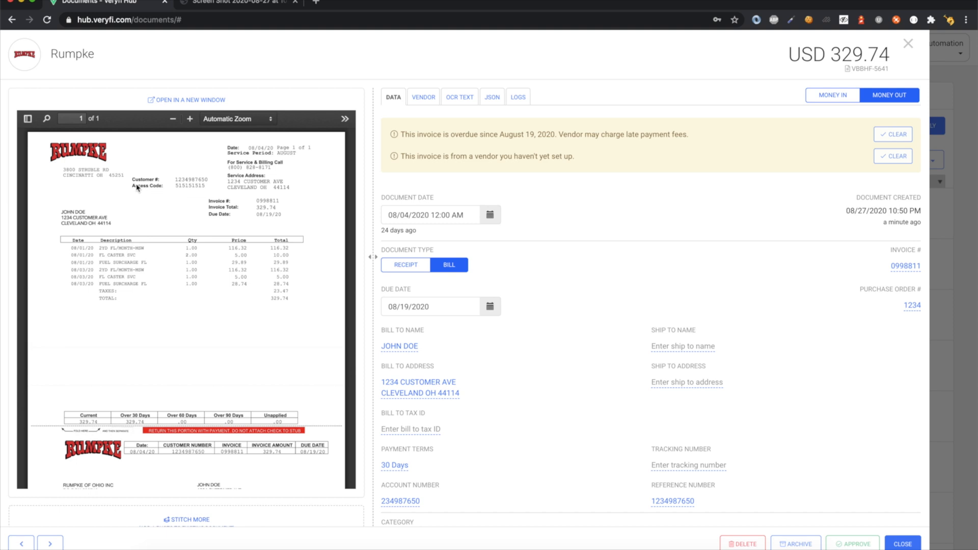
mouse_move(231, 228)
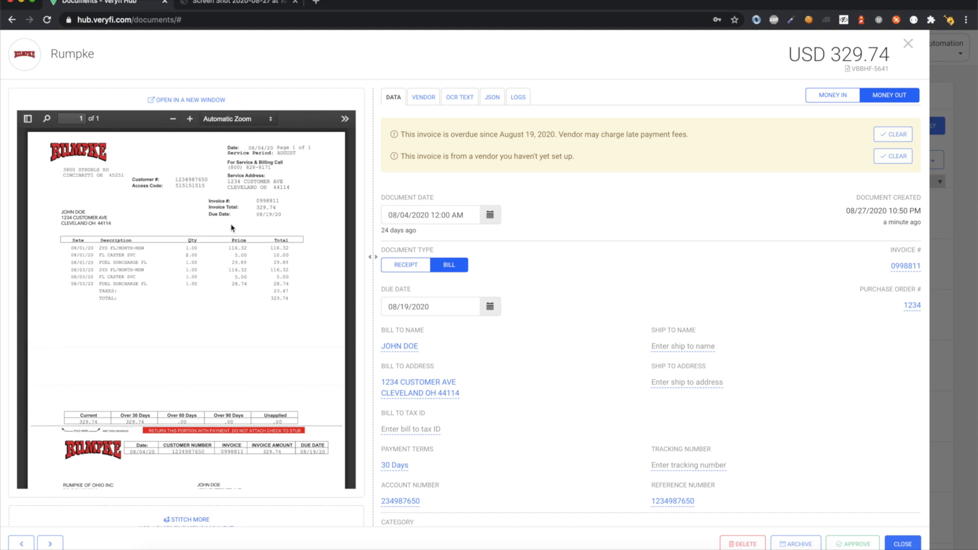
scroll(down, 3)
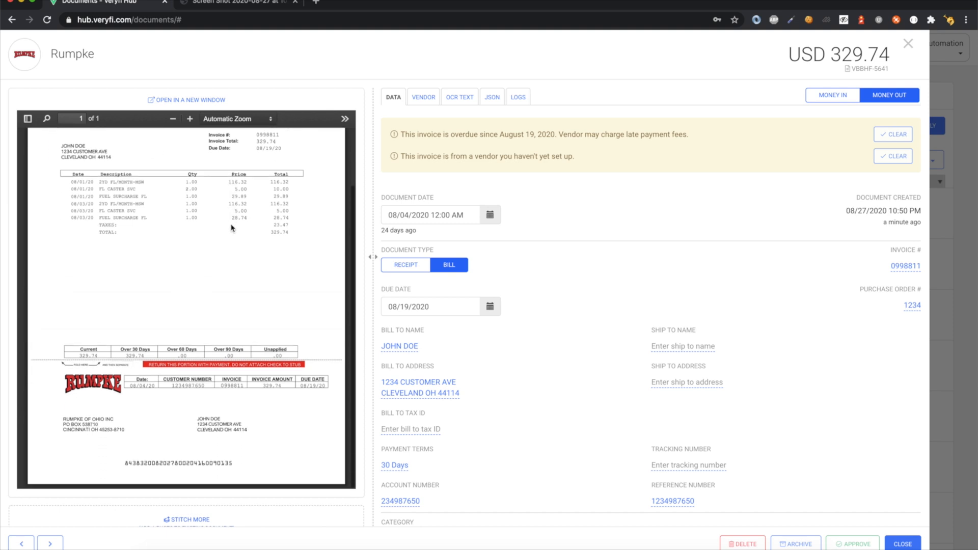
mouse_move(527, 249)
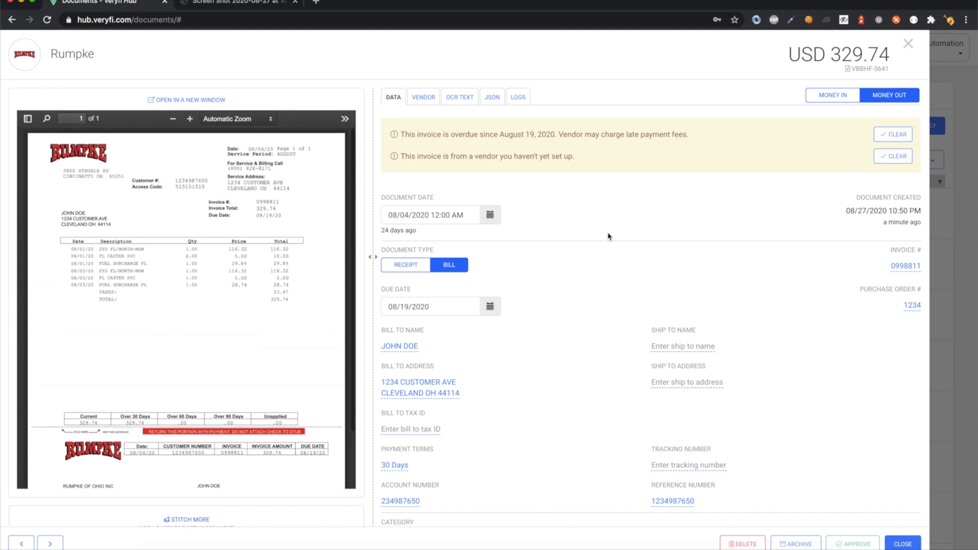
Step: Clear Rumpke's unknown-vendor and overdue alerts, approve the bill, and close it
click(893, 156)
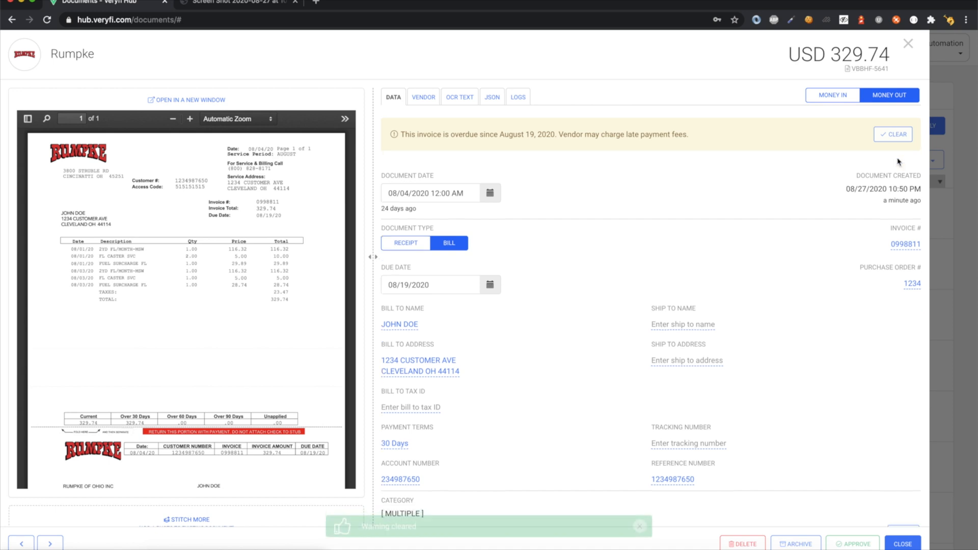
click(892, 134)
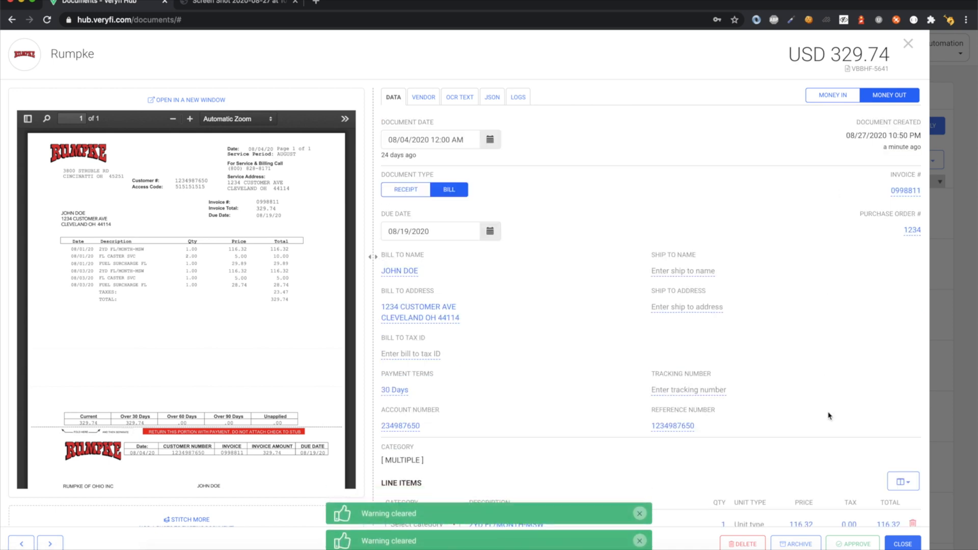
click(853, 543)
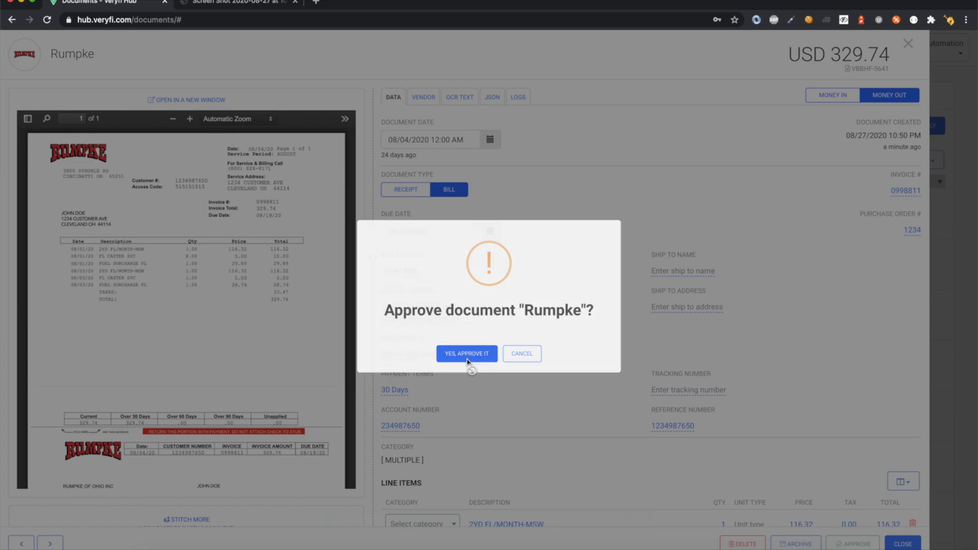
click(467, 353)
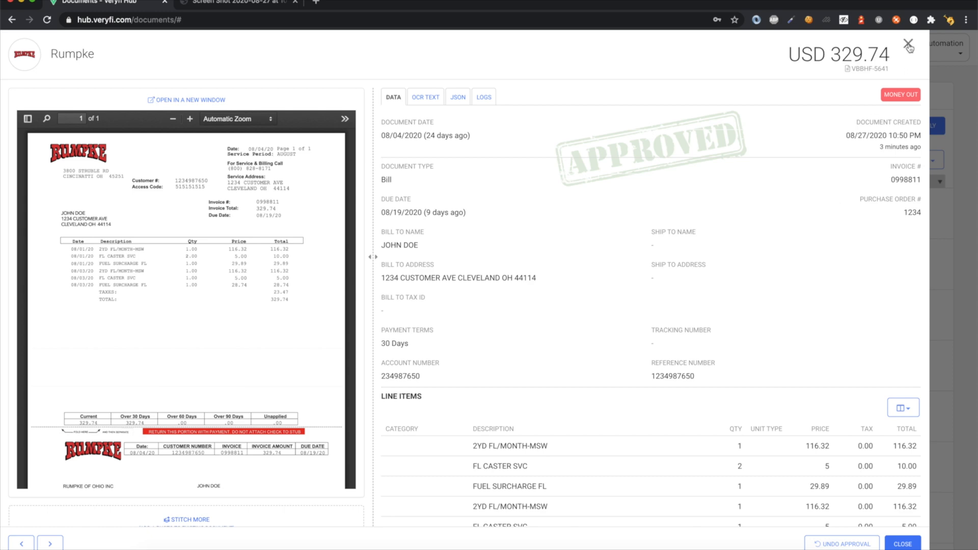
click(909, 47)
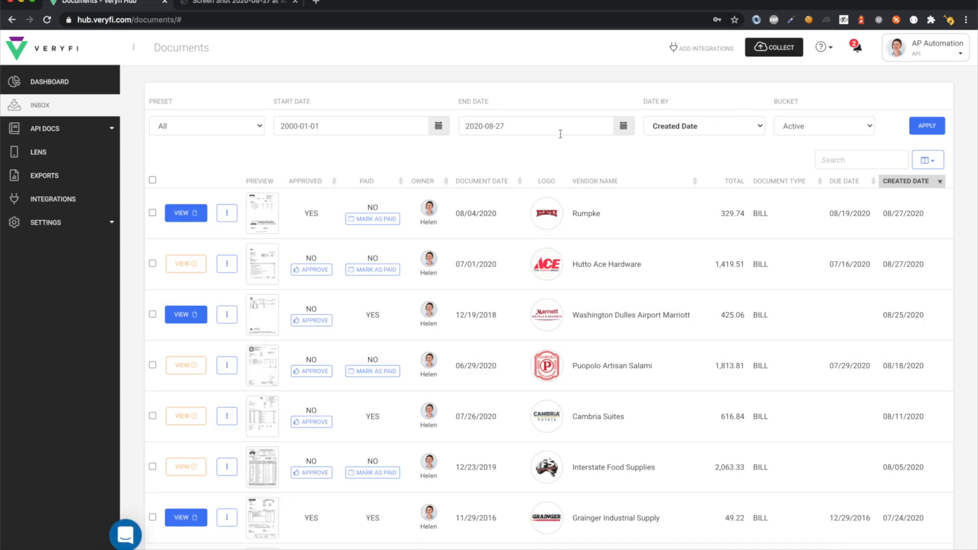
mouse_move(329, 78)
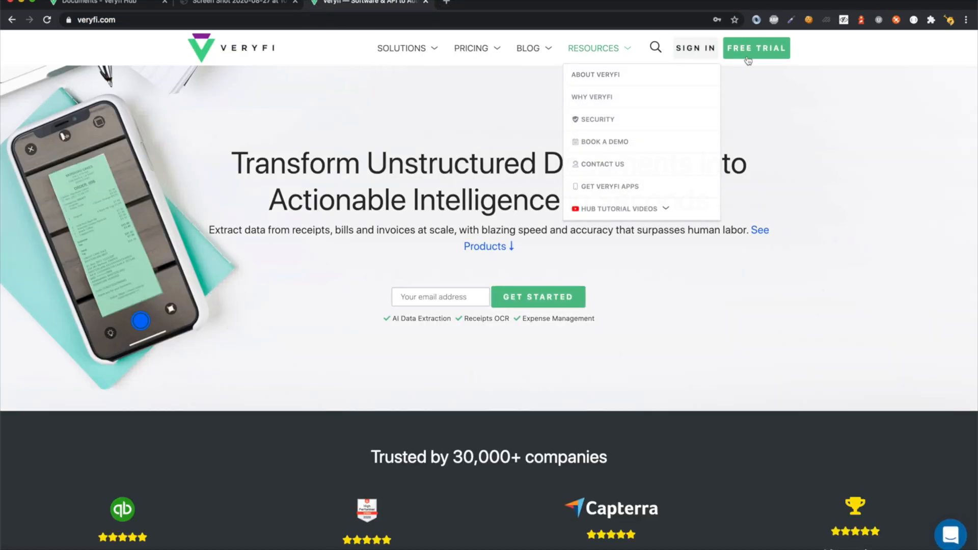
Step: Start a Veryfi free trial sign-up with the OCR API option
click(756, 48)
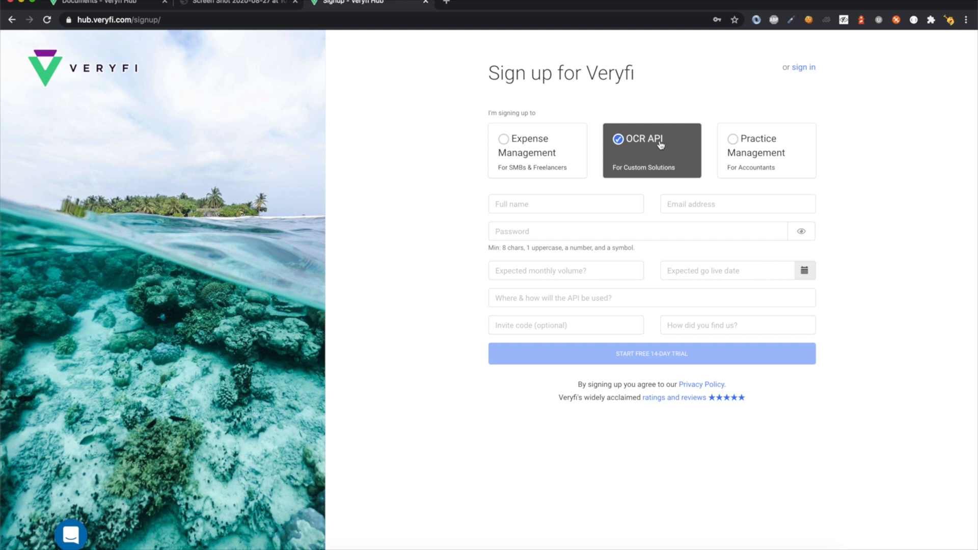
mouse_move(451, 116)
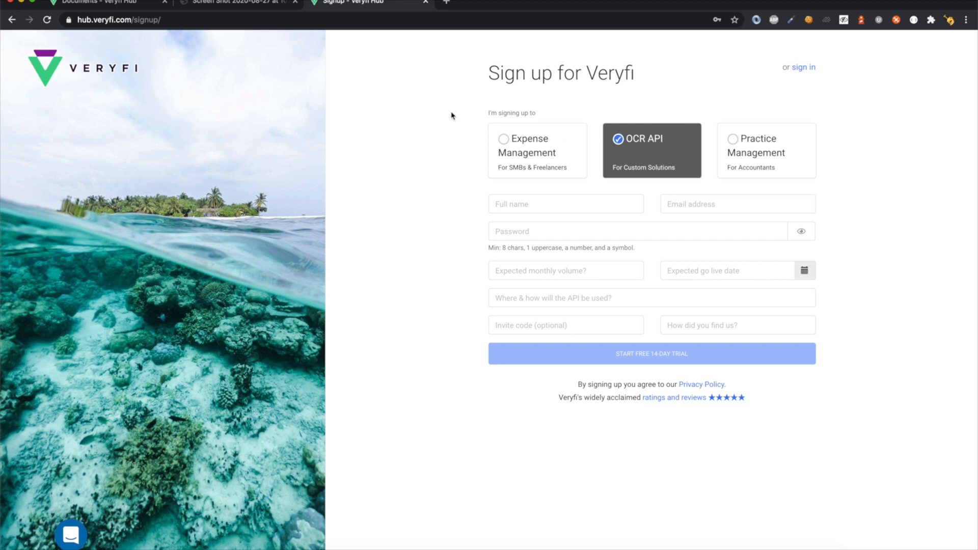